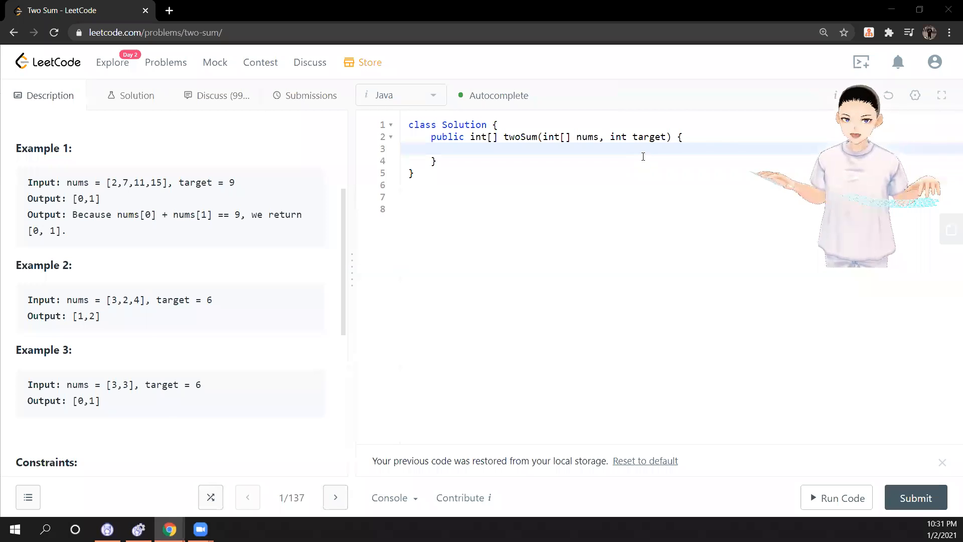
mouse_move(209, 231)
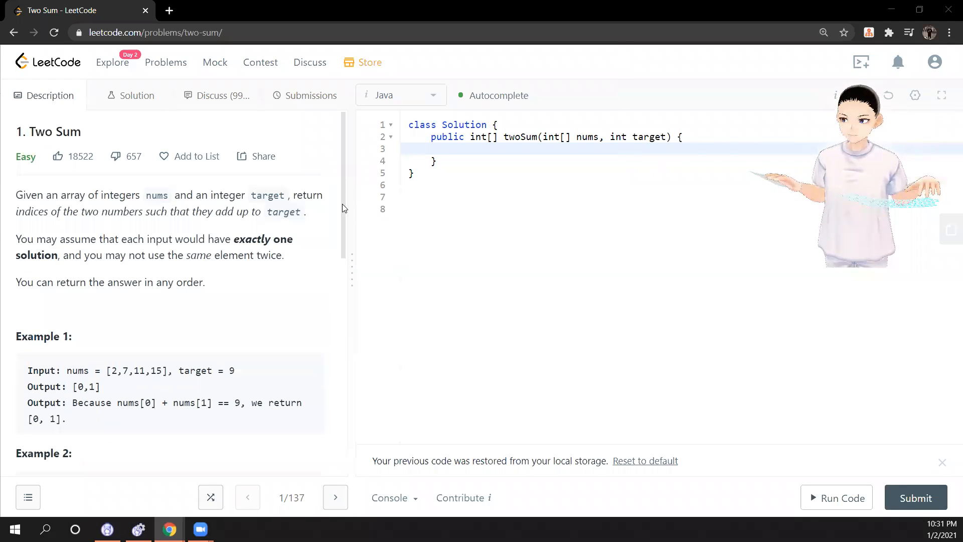
mouse_move(326, 205)
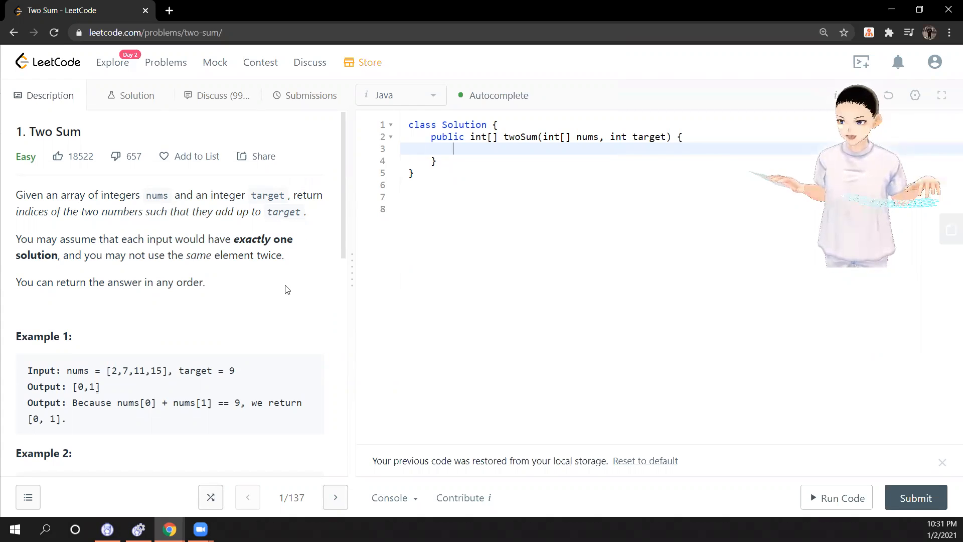
Highlight Example 1's expected output, the 7 in nums, and target = 9 while explaining.
scroll(down, 3)
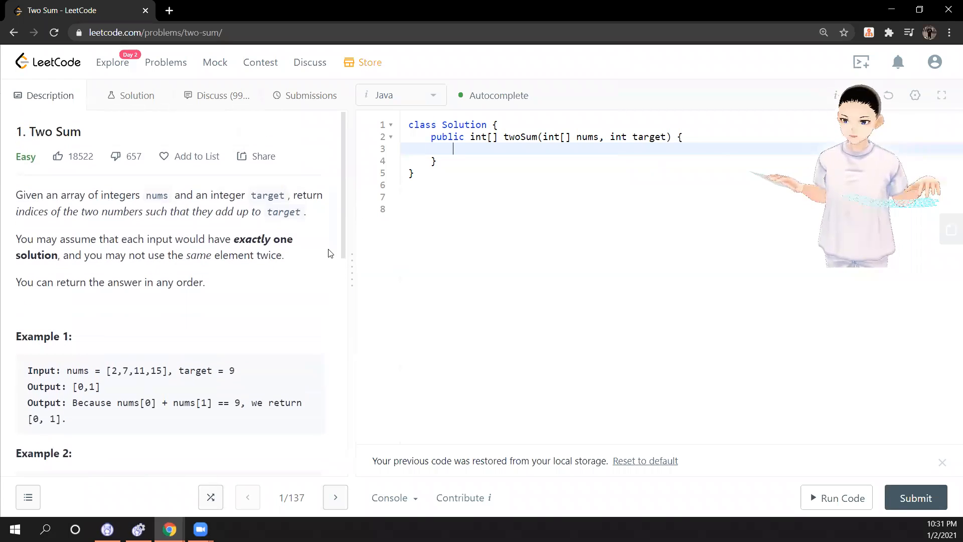
mouse_move(123, 312)
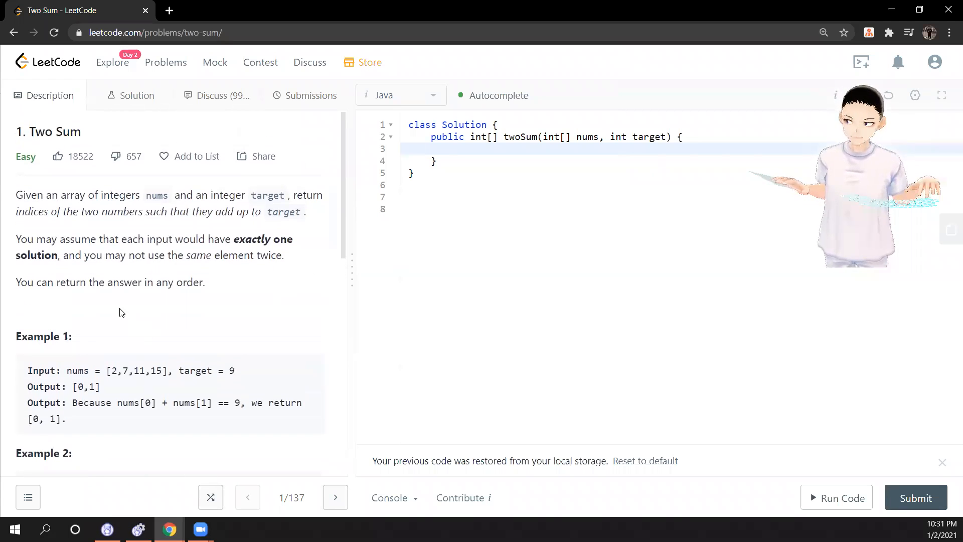
mouse_move(192, 335)
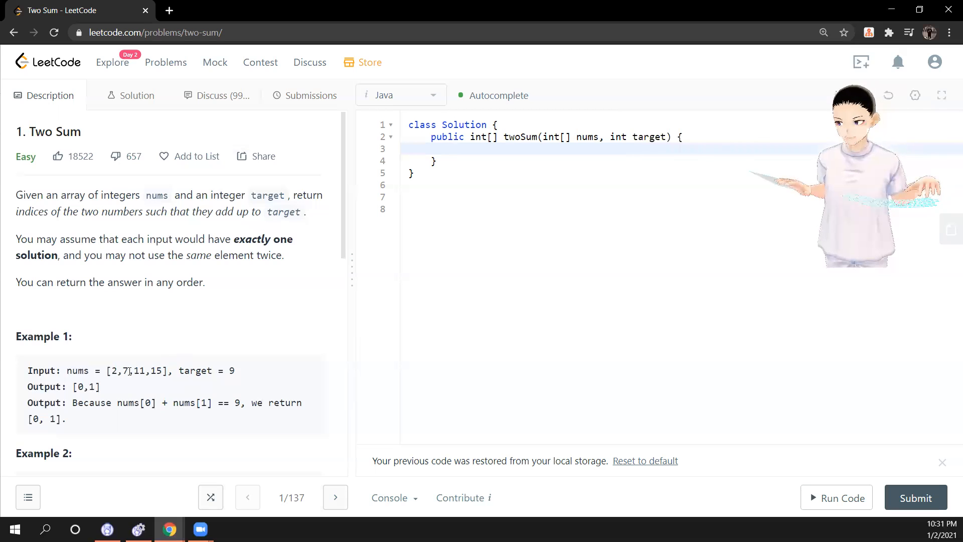
mouse_move(125, 273)
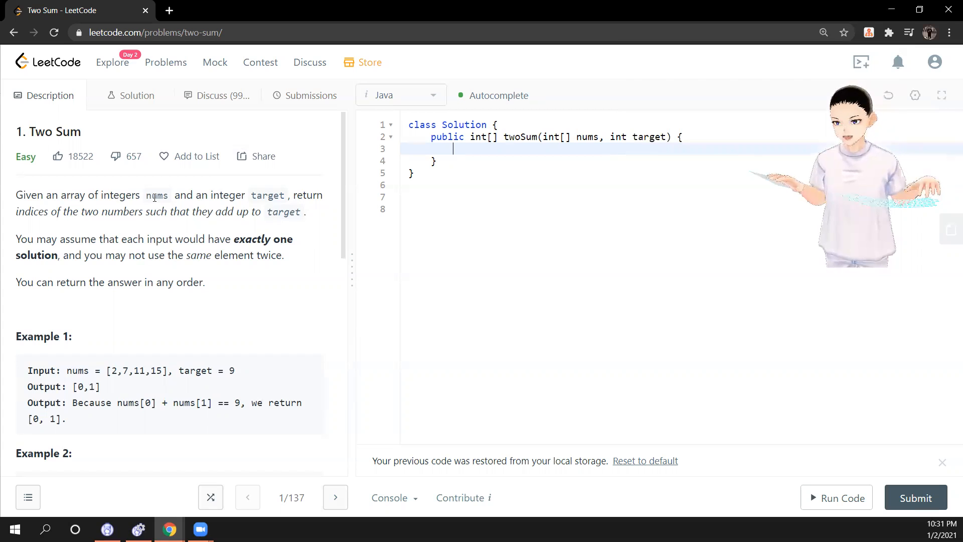
mouse_move(230, 295)
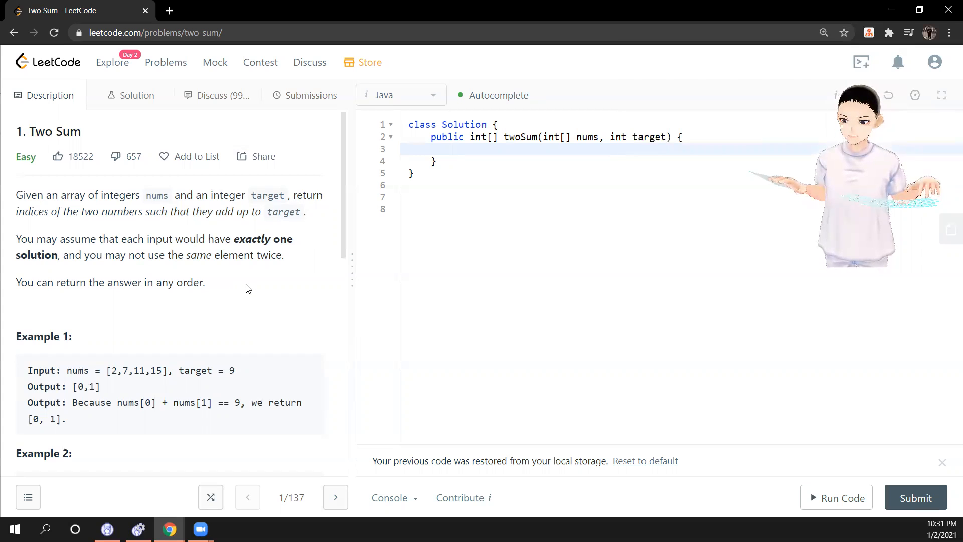
mouse_move(241, 286)
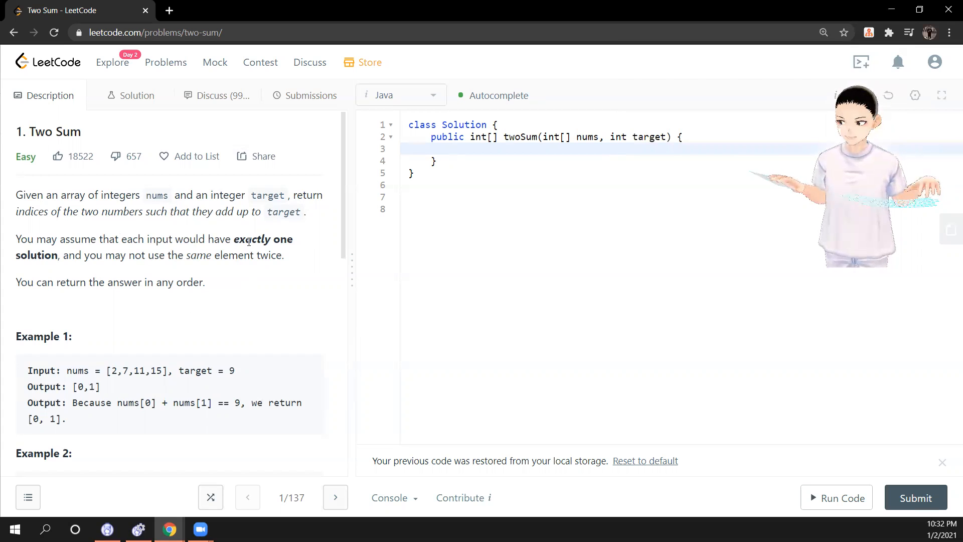
mouse_move(71, 266)
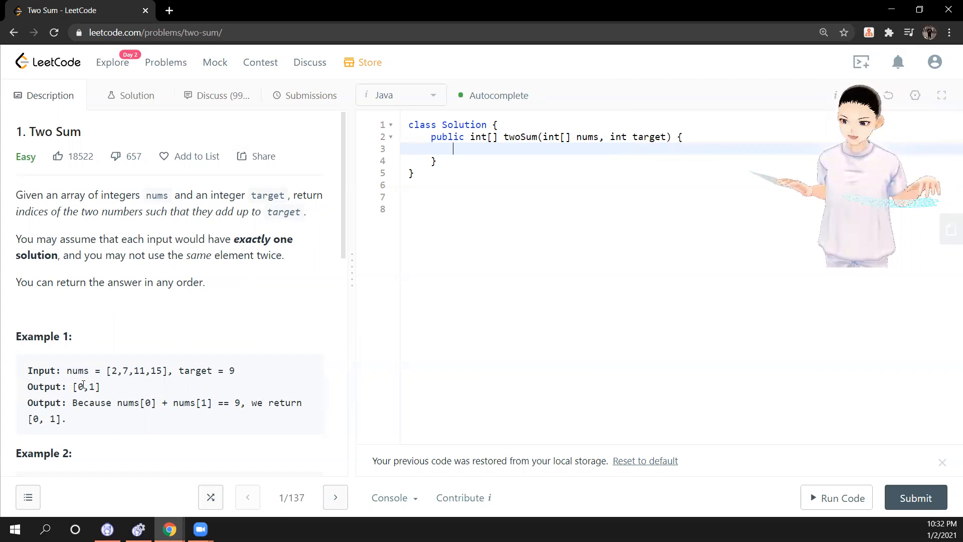
double_click(82, 387)
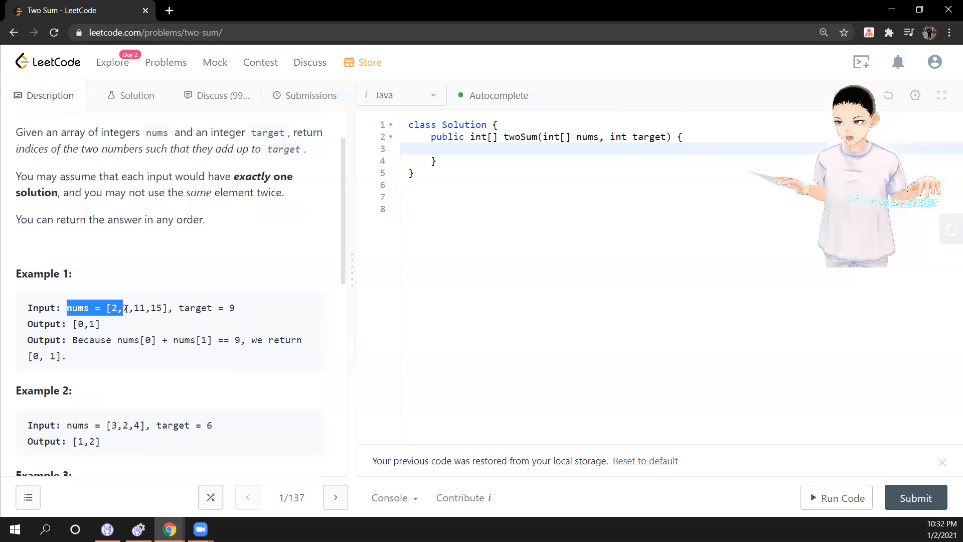
click(128, 321)
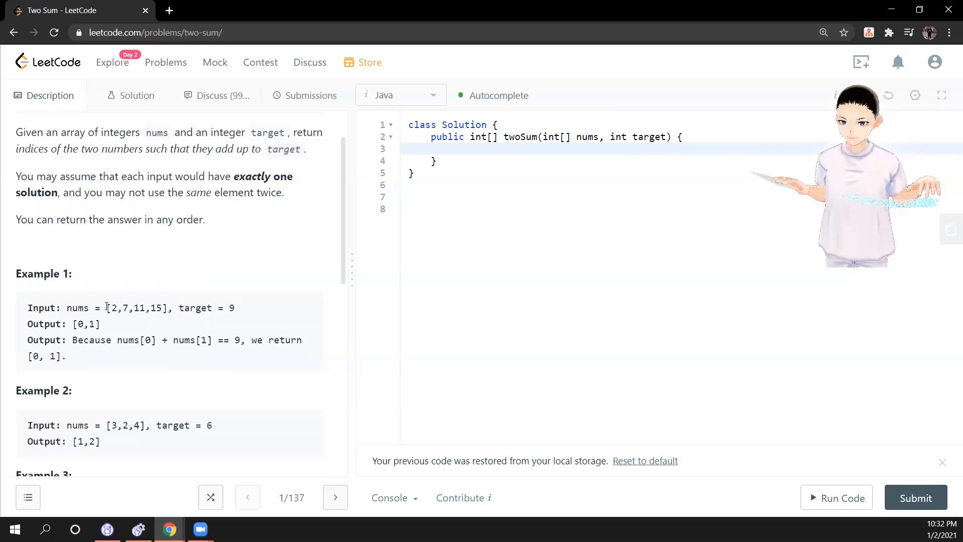
double_click(114, 308)
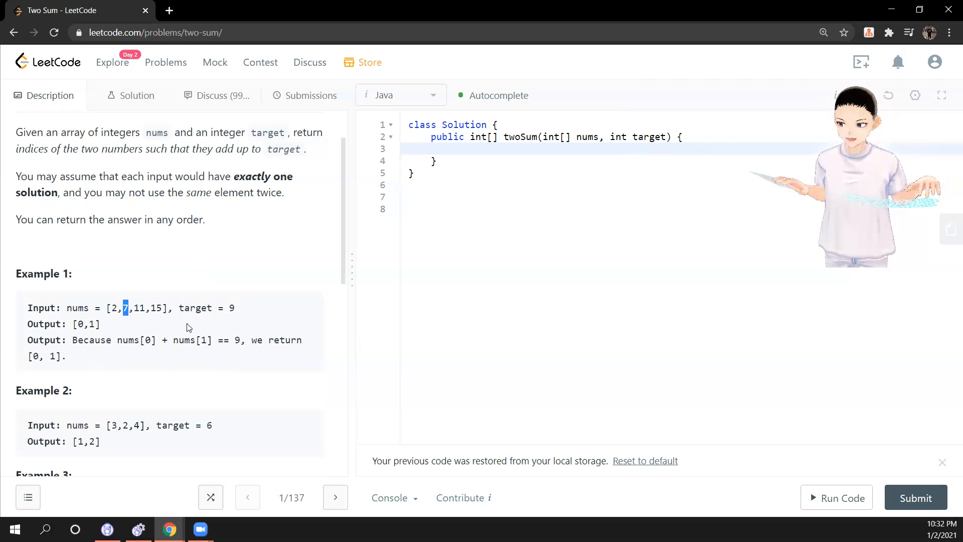
drag(178, 308, 235, 308)
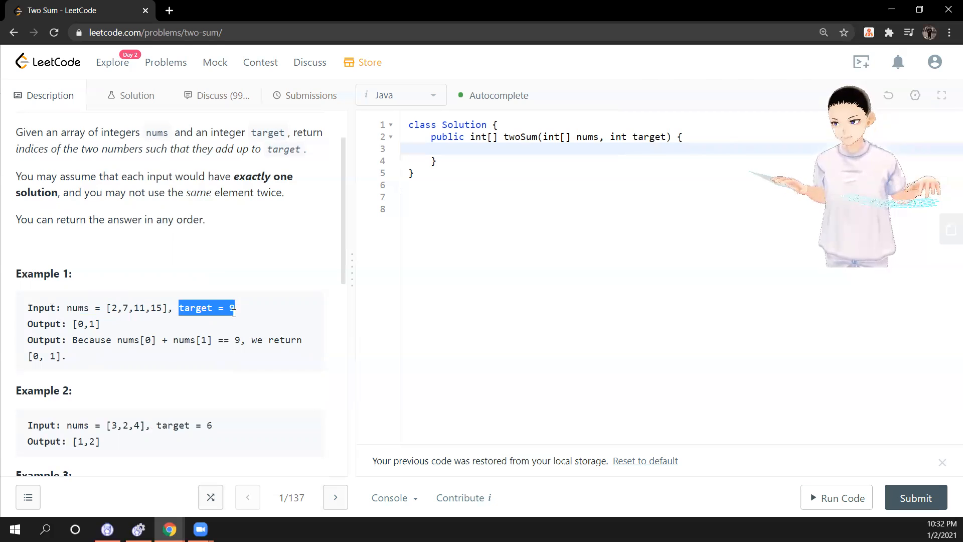
click(123, 321)
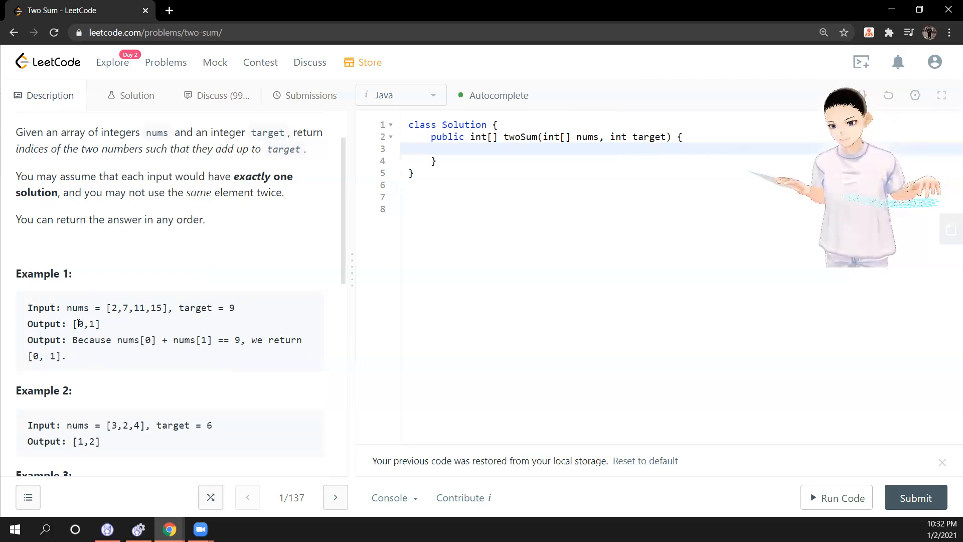
Scroll down and highlight the 2 in Example 1's nums to relate it to the note.
scroll(down, 3)
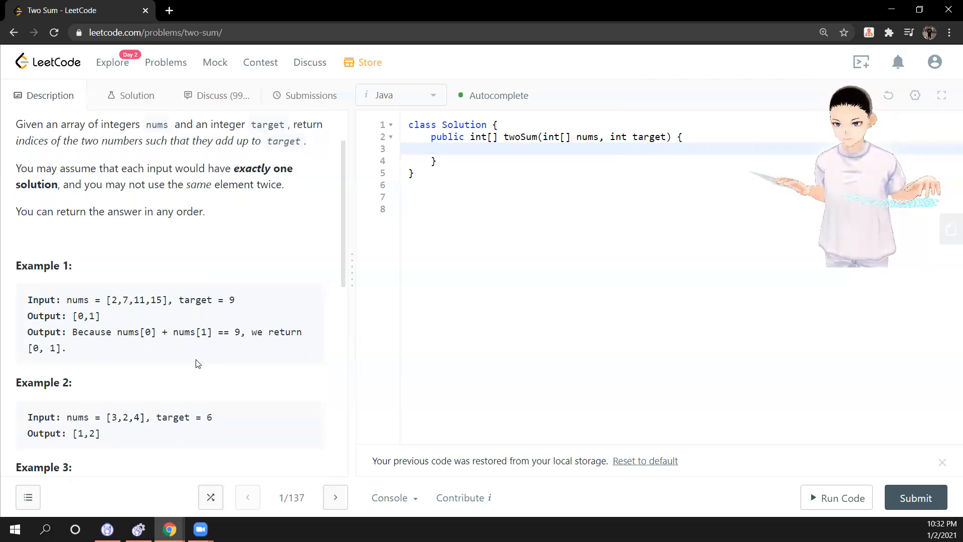
scroll(down, 3)
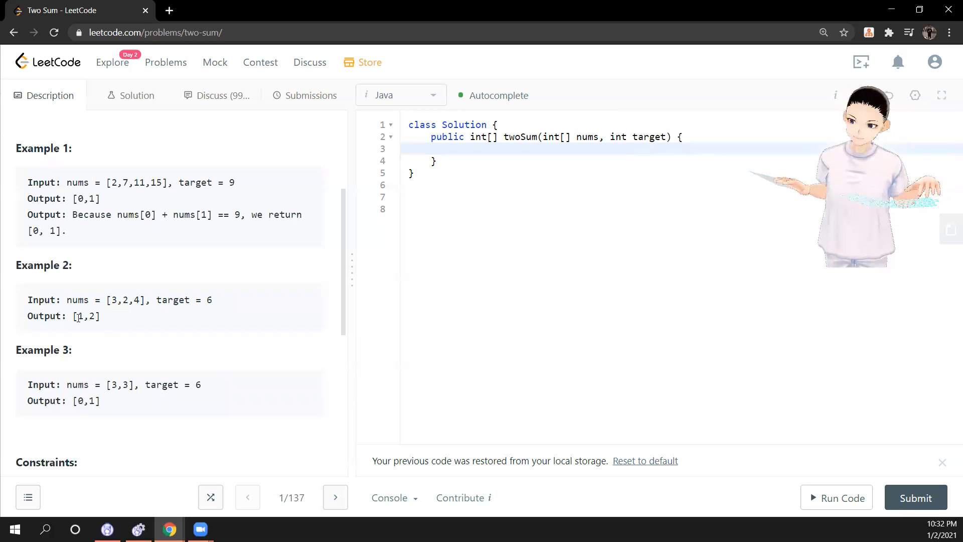
mouse_move(120, 365)
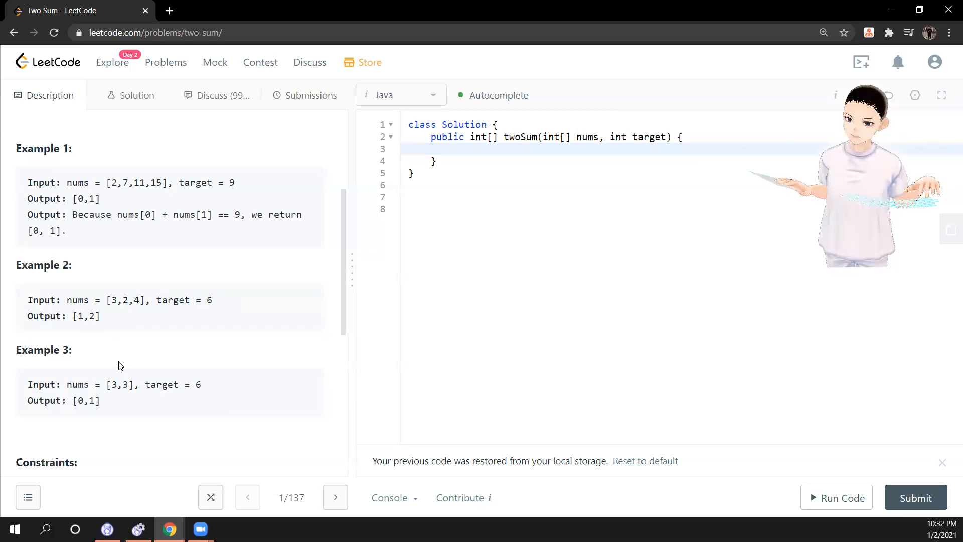
scroll(down, 3)
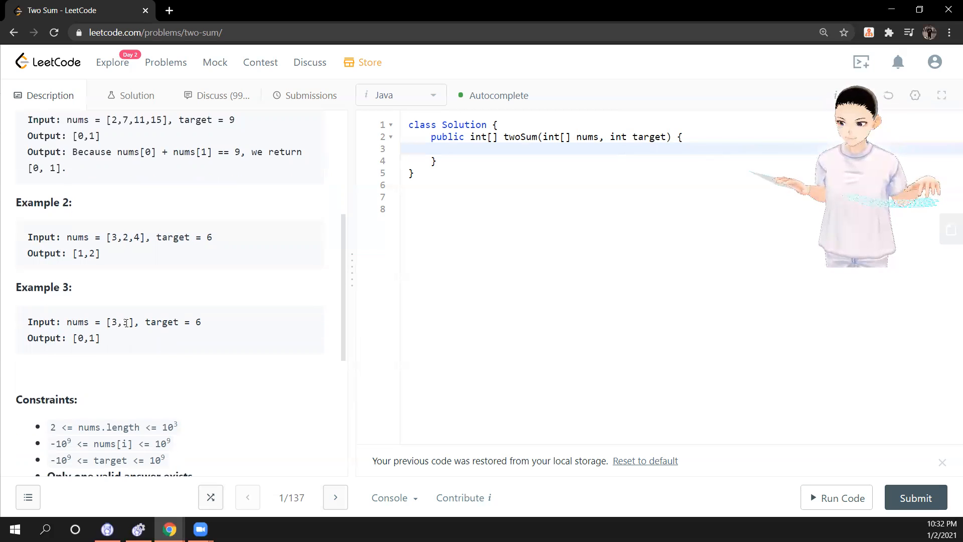
mouse_move(278, 357)
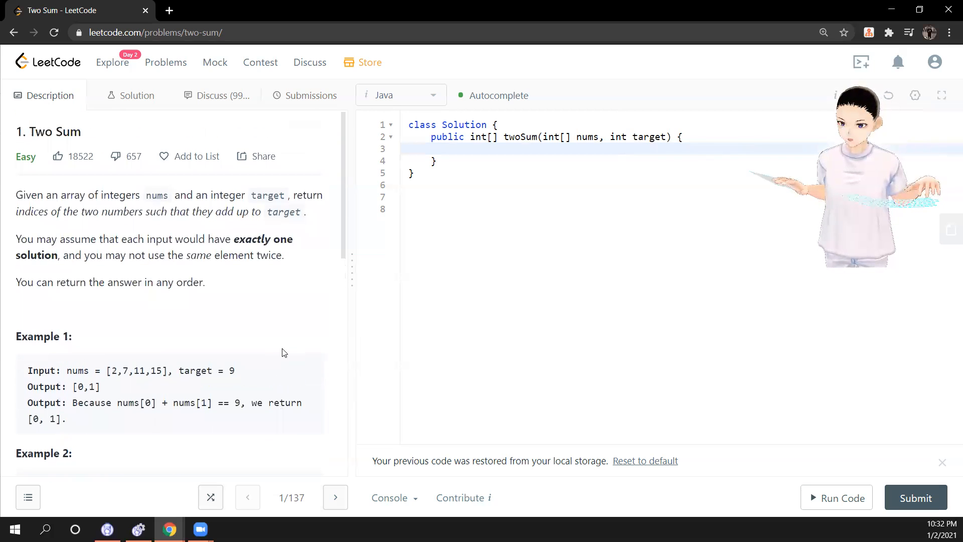
mouse_move(288, 329)
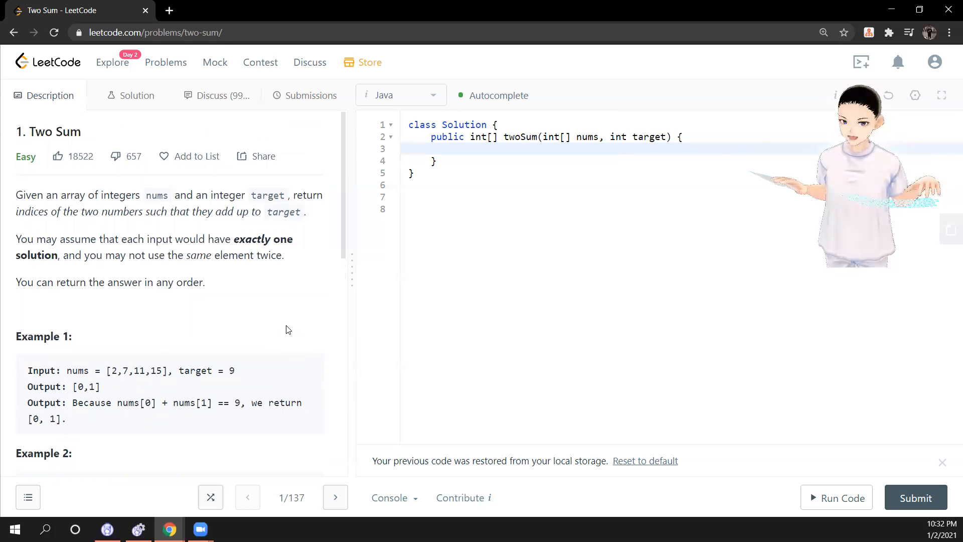
mouse_move(231, 383)
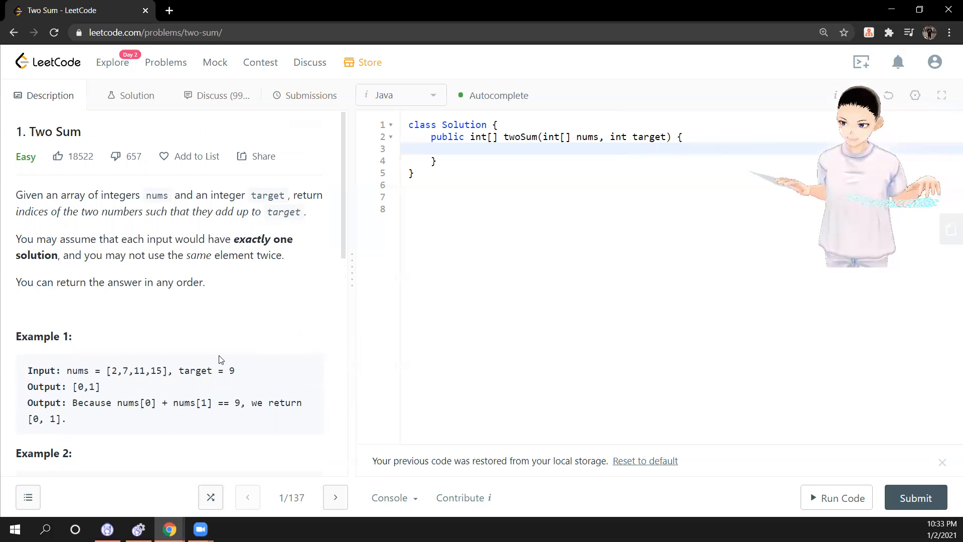
mouse_move(168, 371)
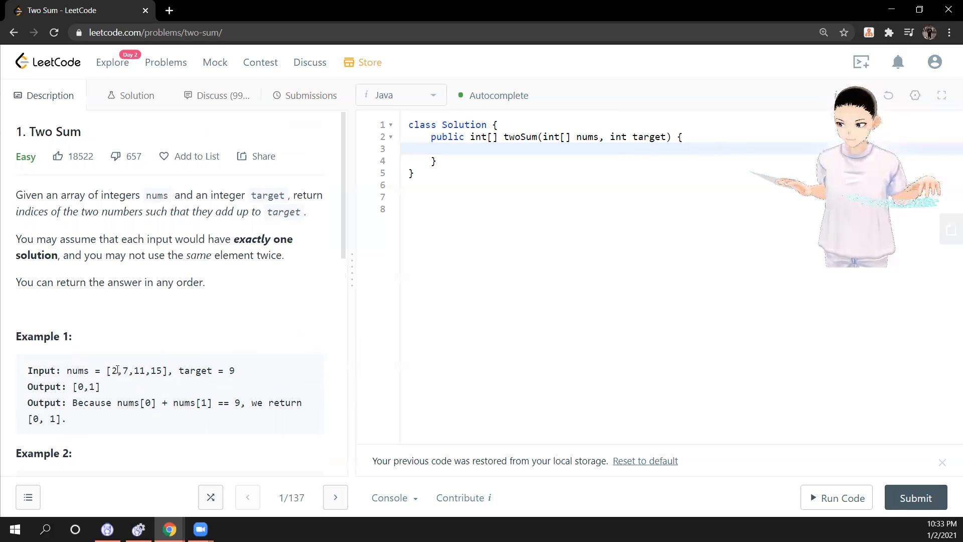
double_click(115, 371)
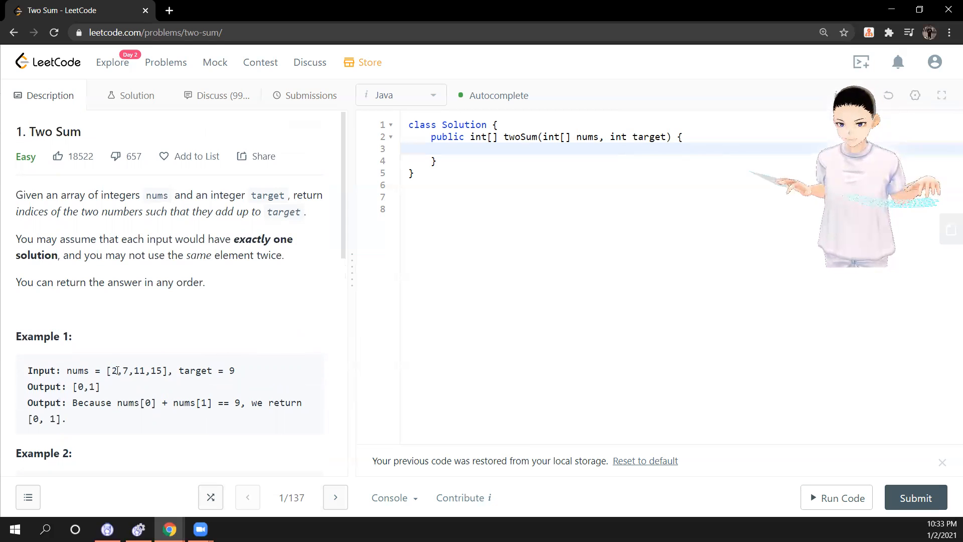
double_click(115, 372)
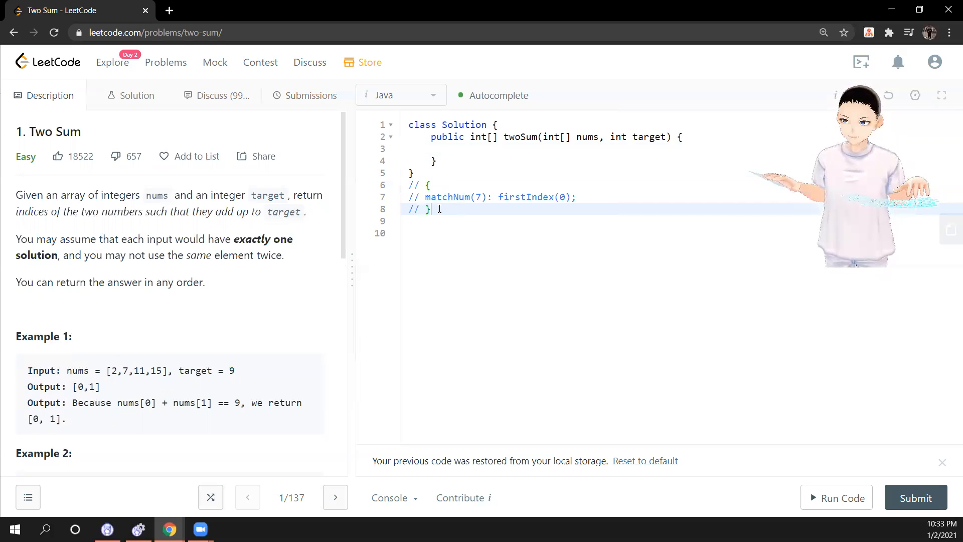
Add a blank line above the note and point out matchNum(7), firstIndex(0) and the 2 in nums.
key(Enter)
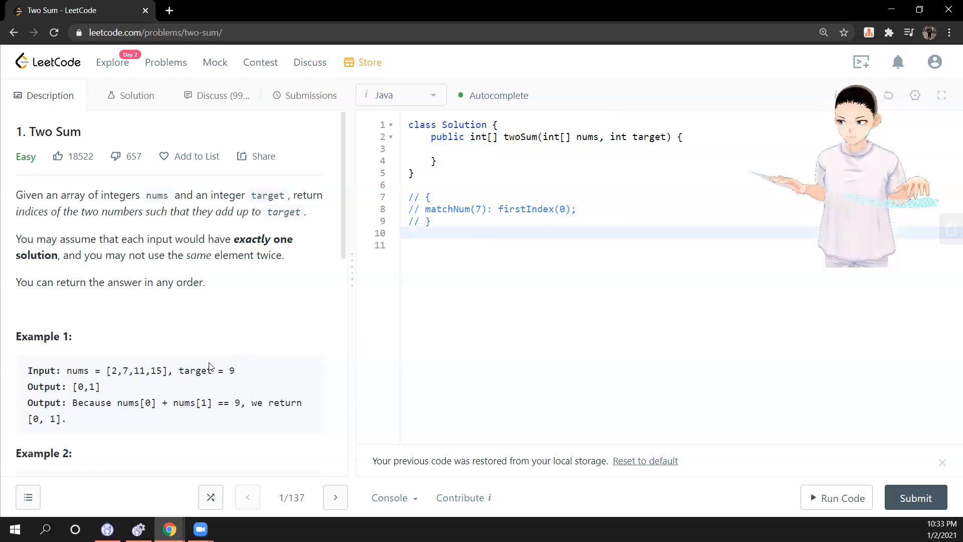
double_click(114, 372)
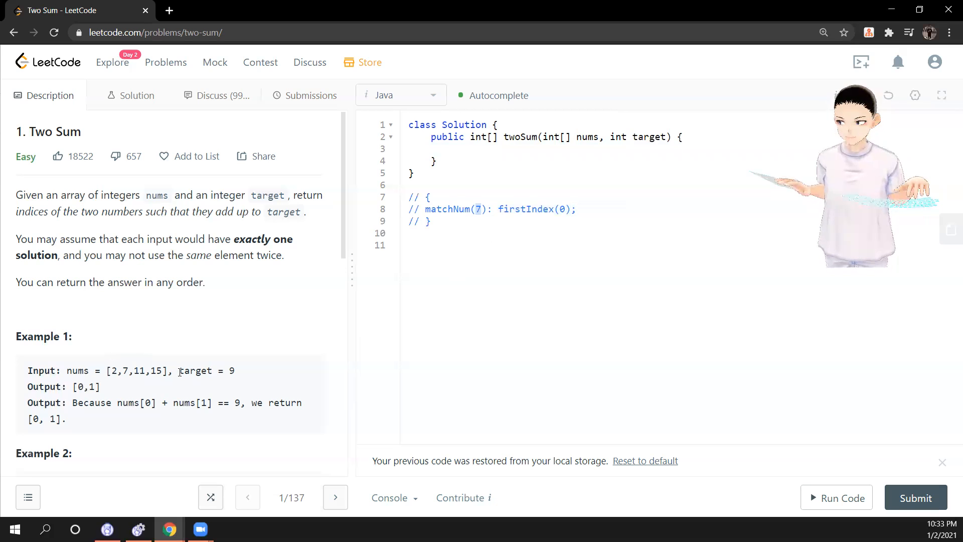
mouse_move(267, 372)
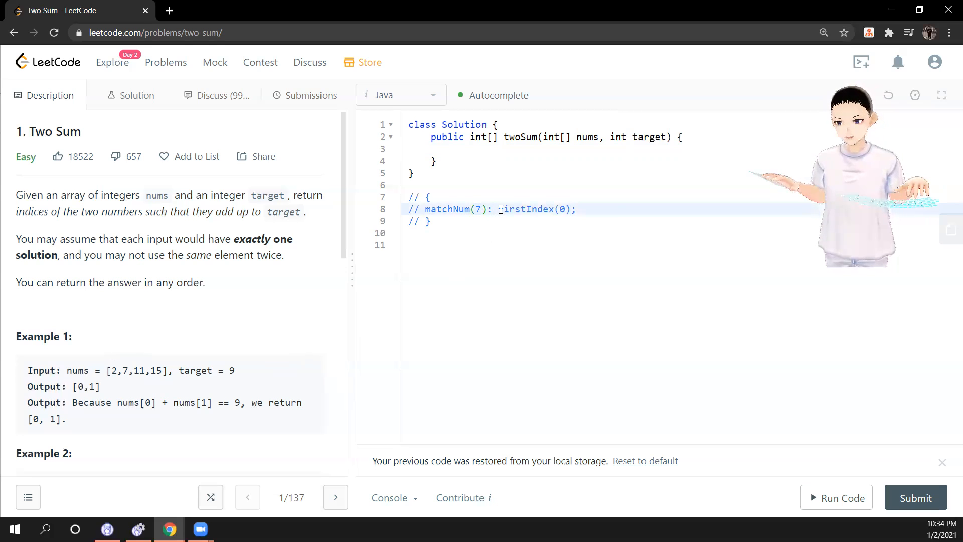
drag(499, 208, 573, 208)
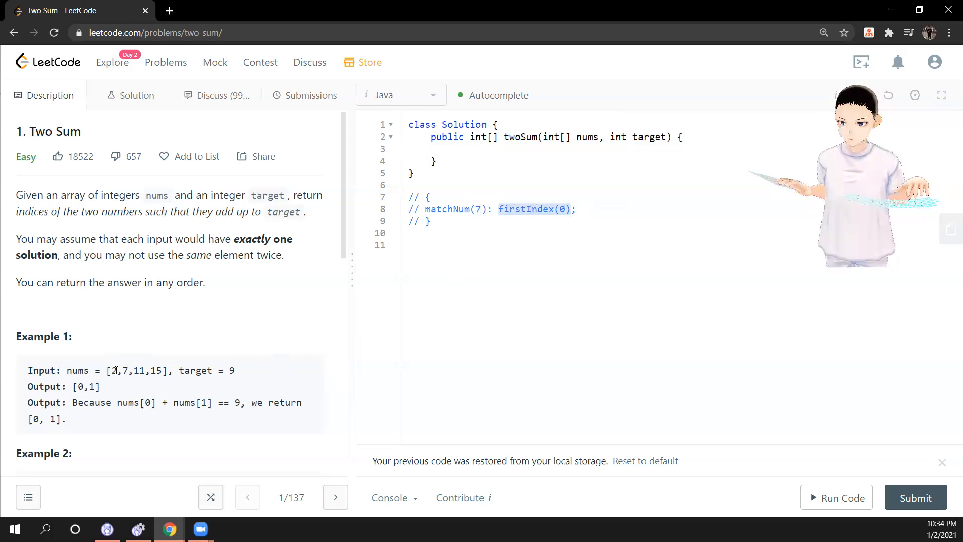
double_click(114, 371)
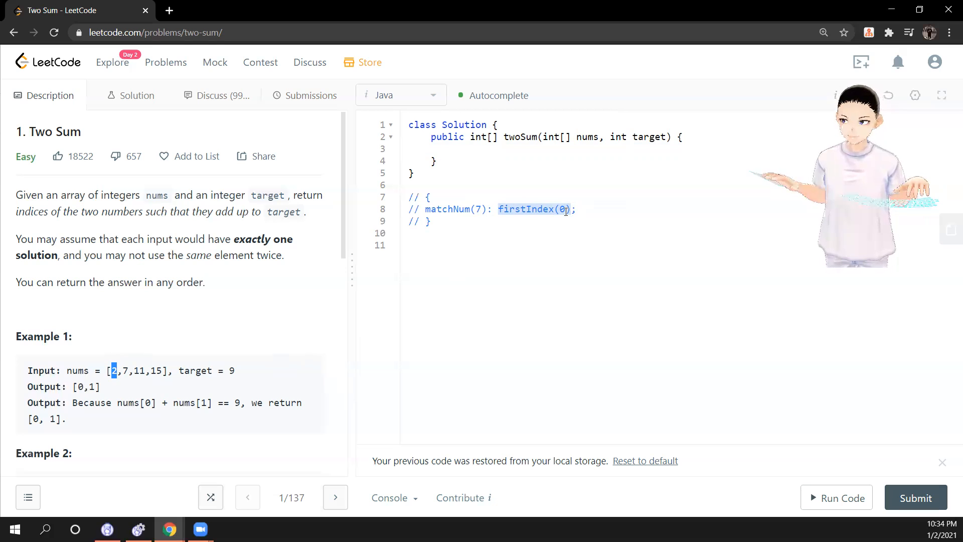
click(550, 249)
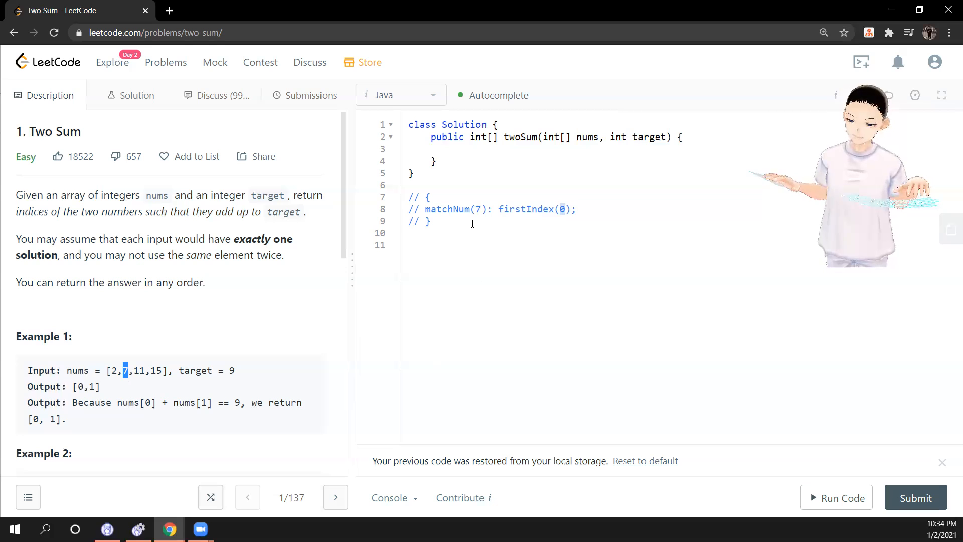
Select the three commented note lines, deselect, and point out the 7 again.
drag(409, 197, 431, 222)
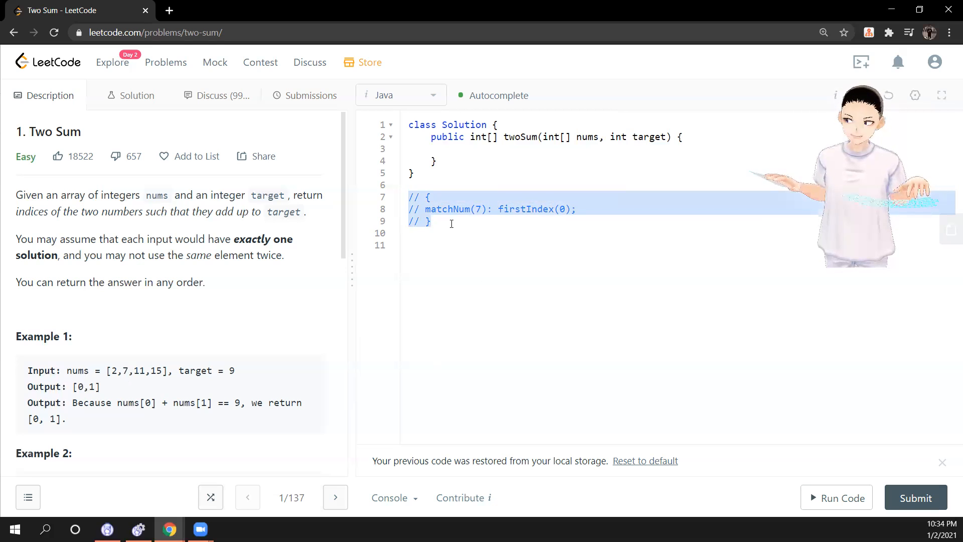
click(481, 209)
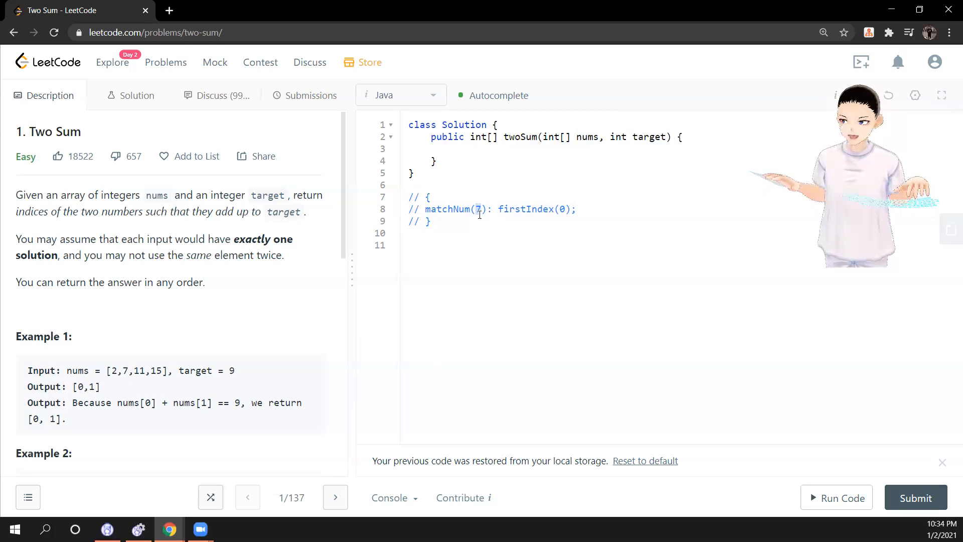
double_click(115, 371)
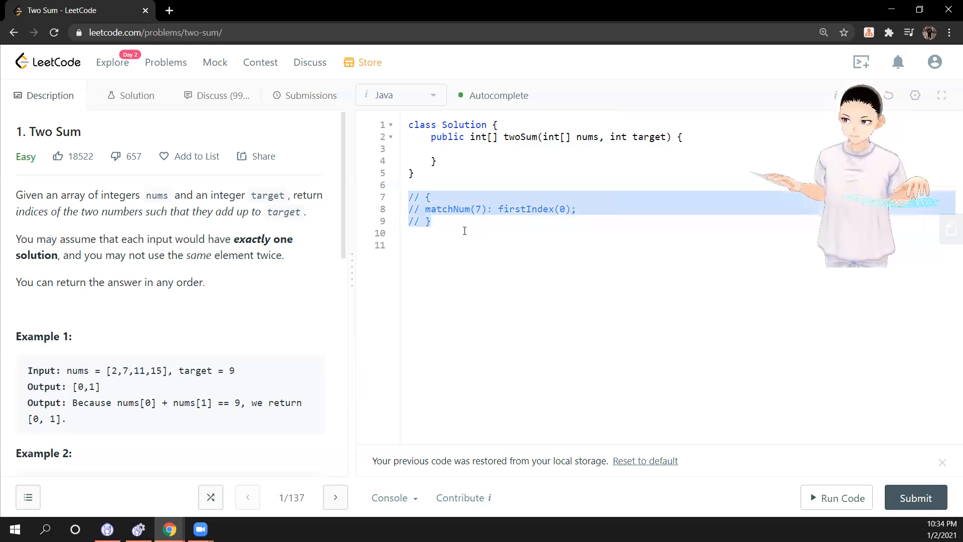
Delete the note and declare int[] output = new int[2] and Map<Integer, Integer> map = new HashMap<>().
key(Delete)
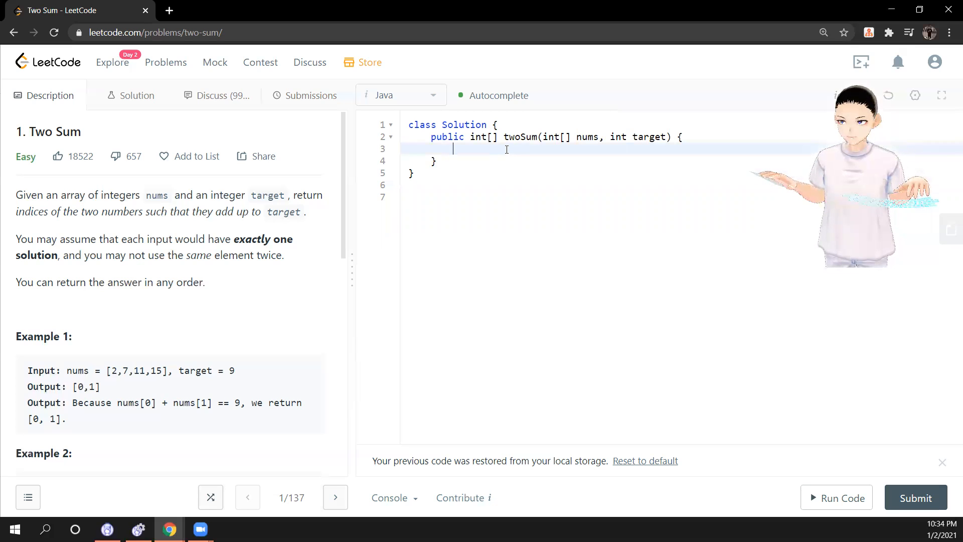
text(int[] outp)
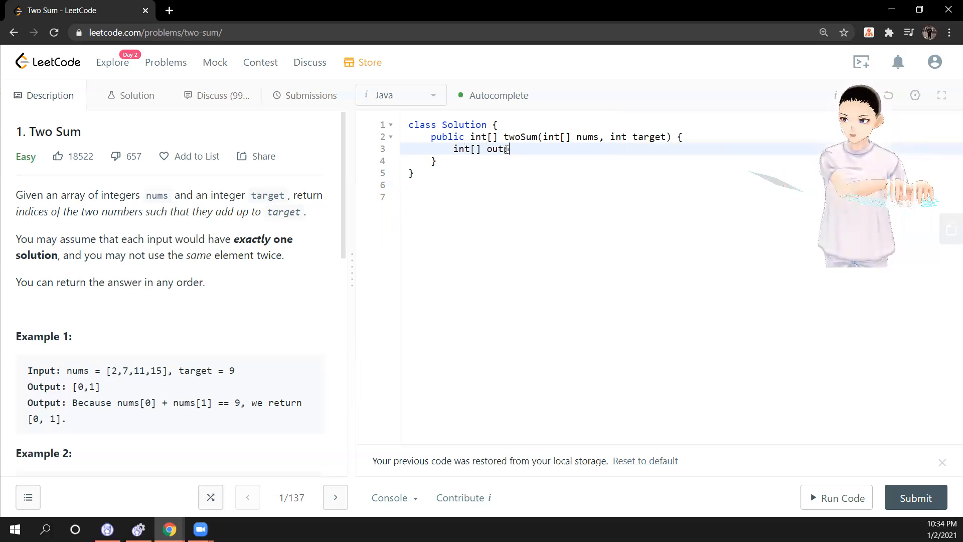
text(ut = new)
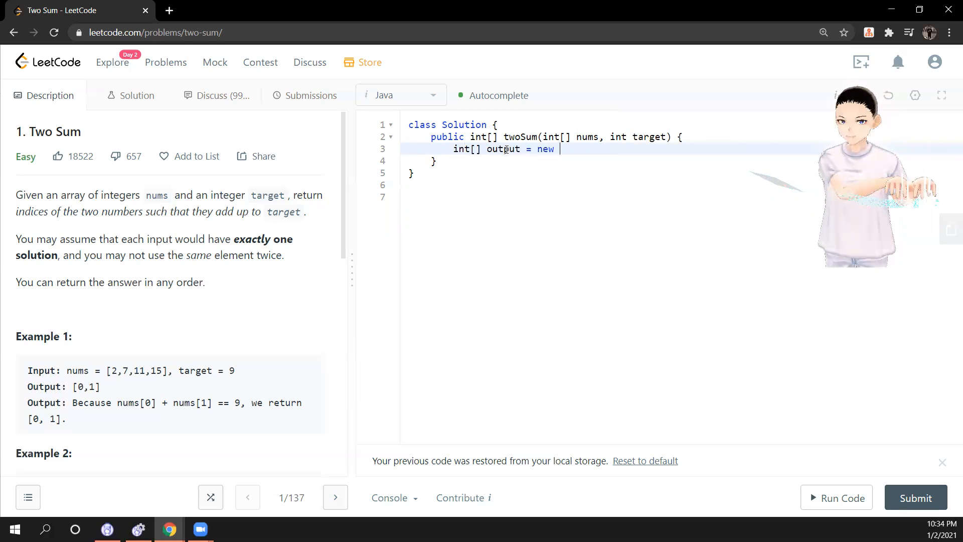
text(int[])
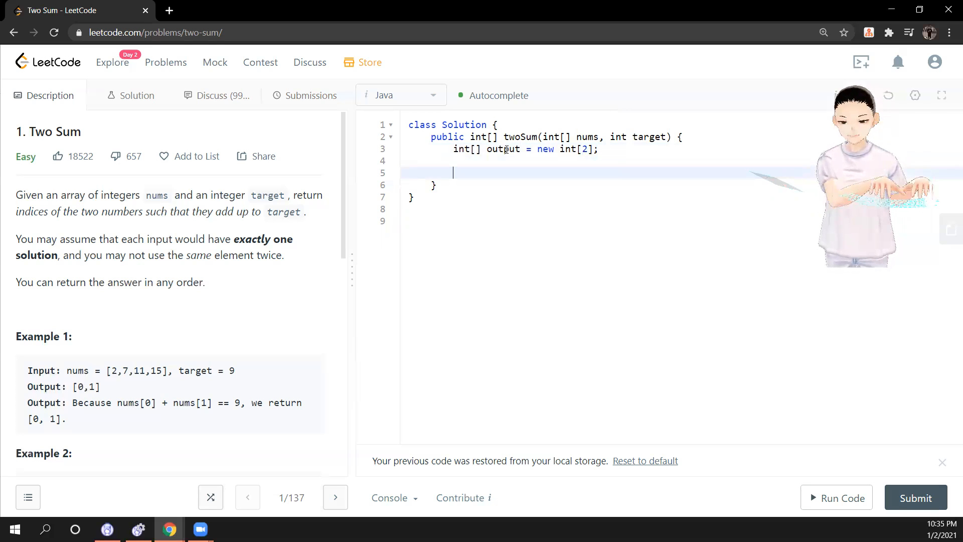
text(Map<In)
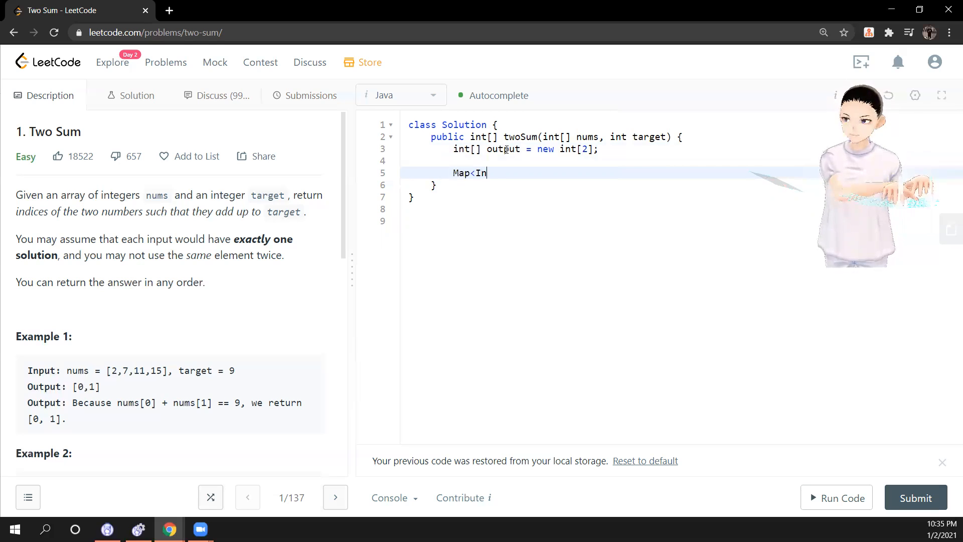
text(teger, Int)
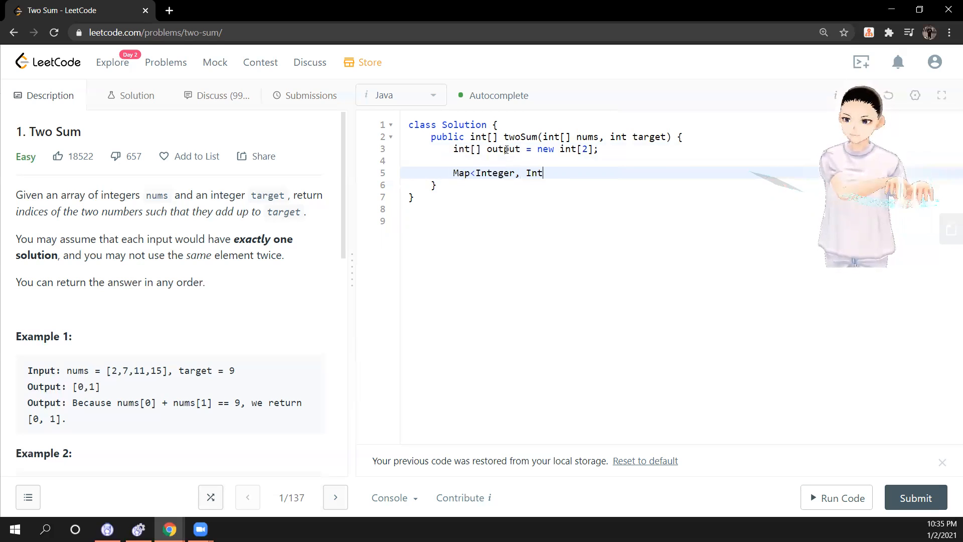
text(eger>)
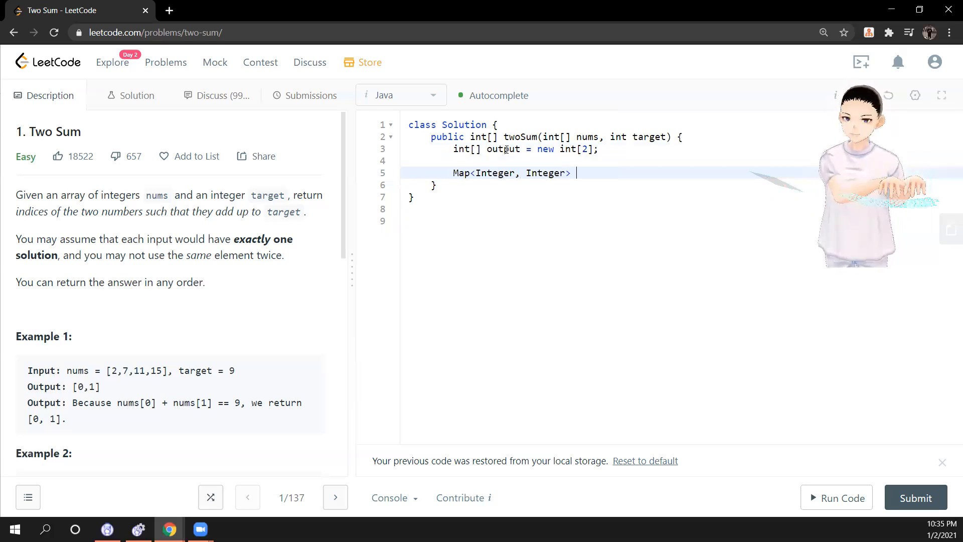
text(map = new)
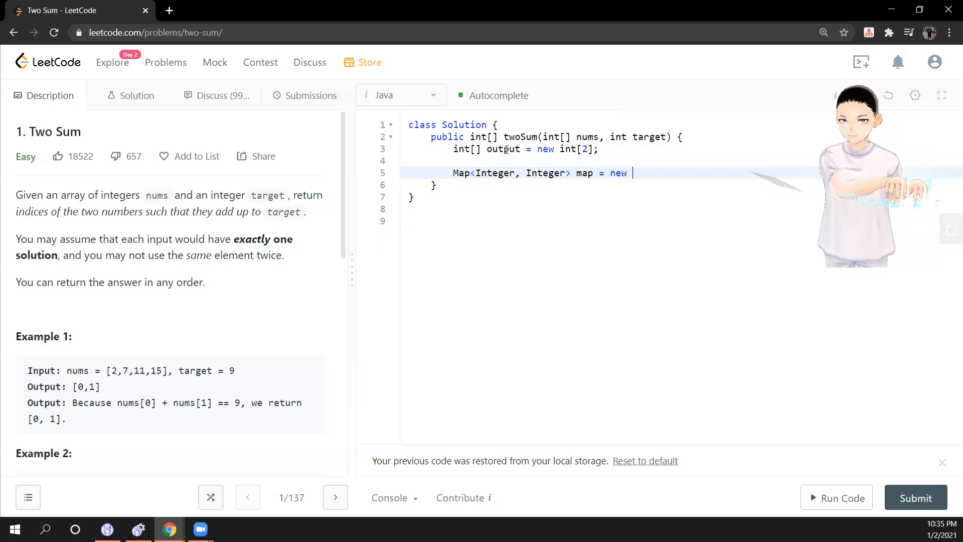
text(HashMap<>())
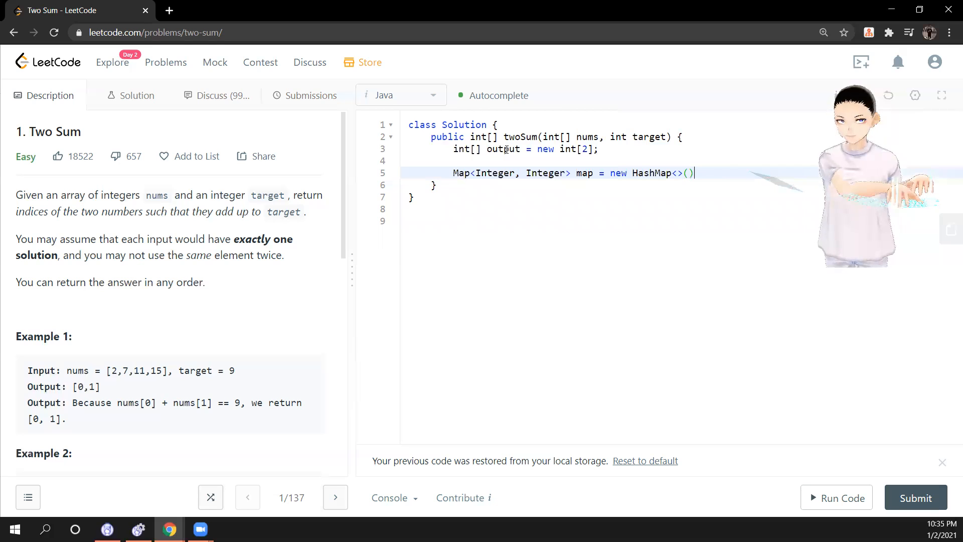
Write the loop header for (int x; i < nums.length; i++) {.
key(Enter)
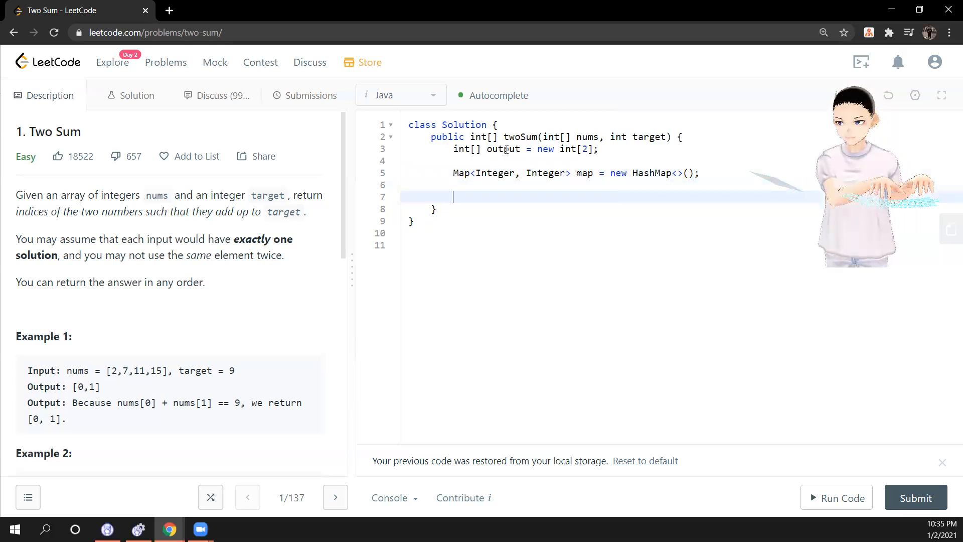
text(for ())
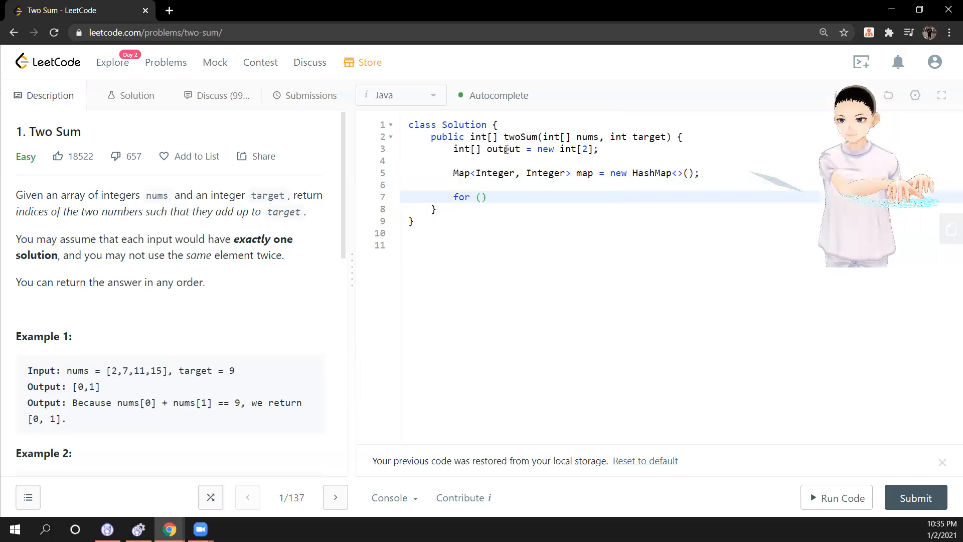
text(int x)
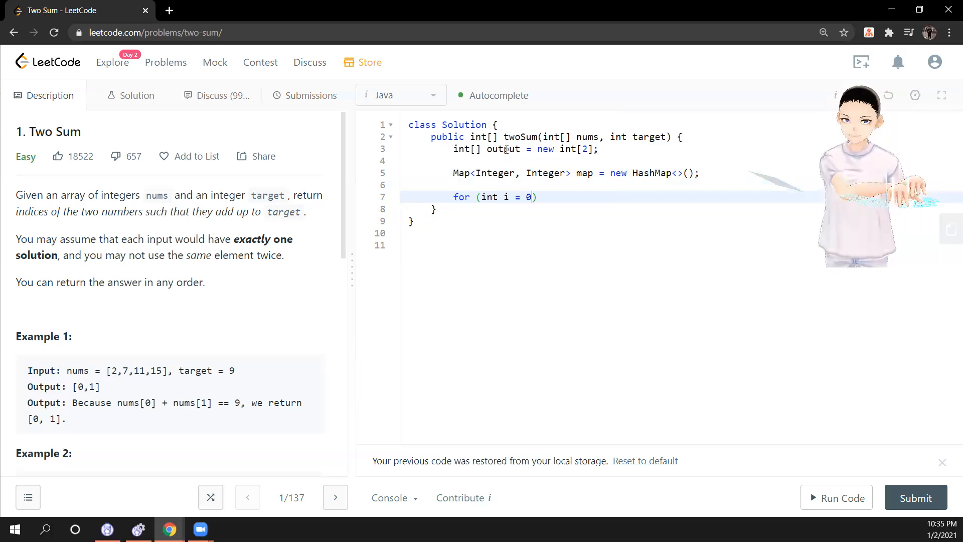
text(; i <)
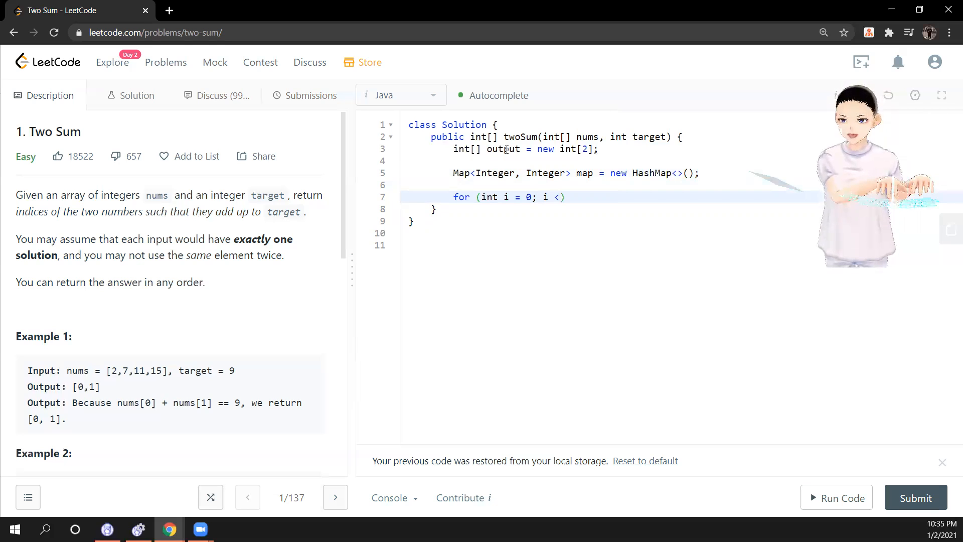
text(nums))
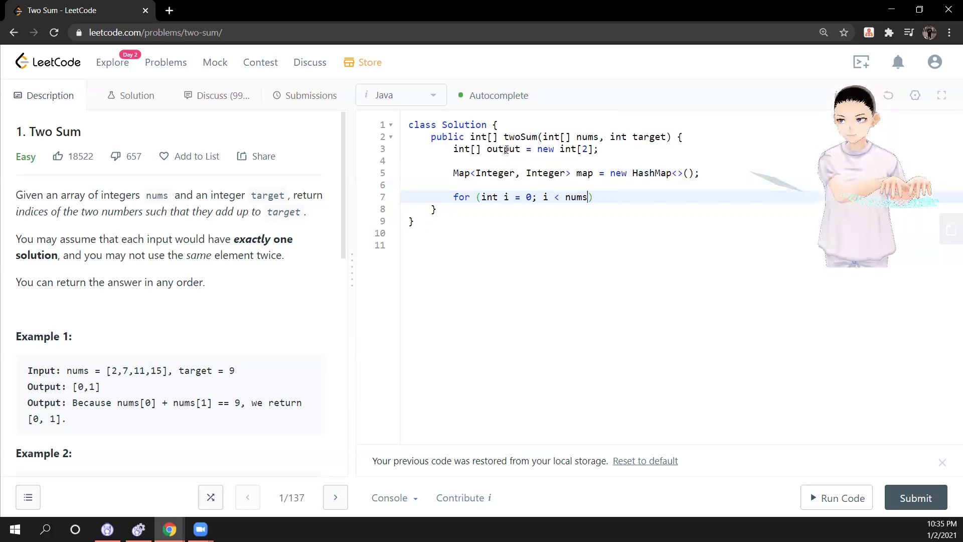
text(.length; i)
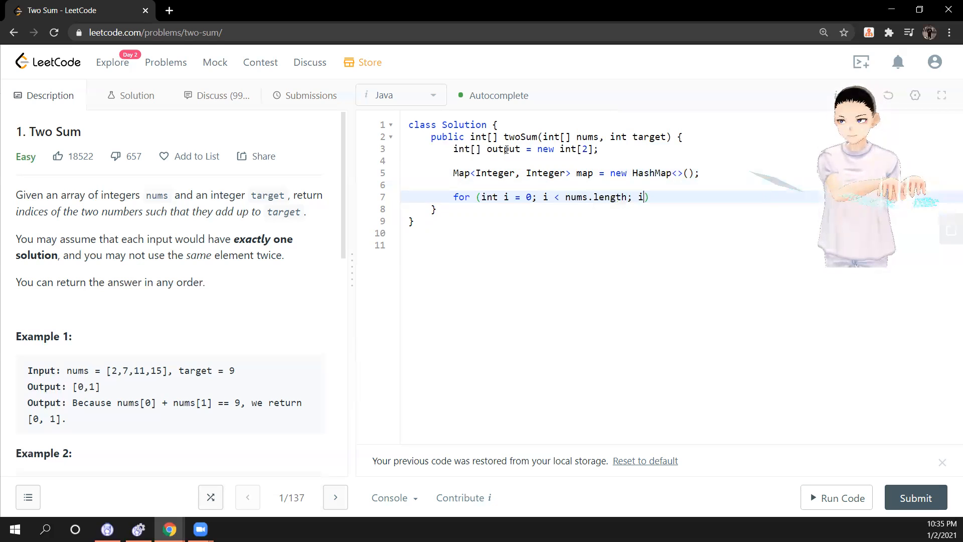
text(++) {)
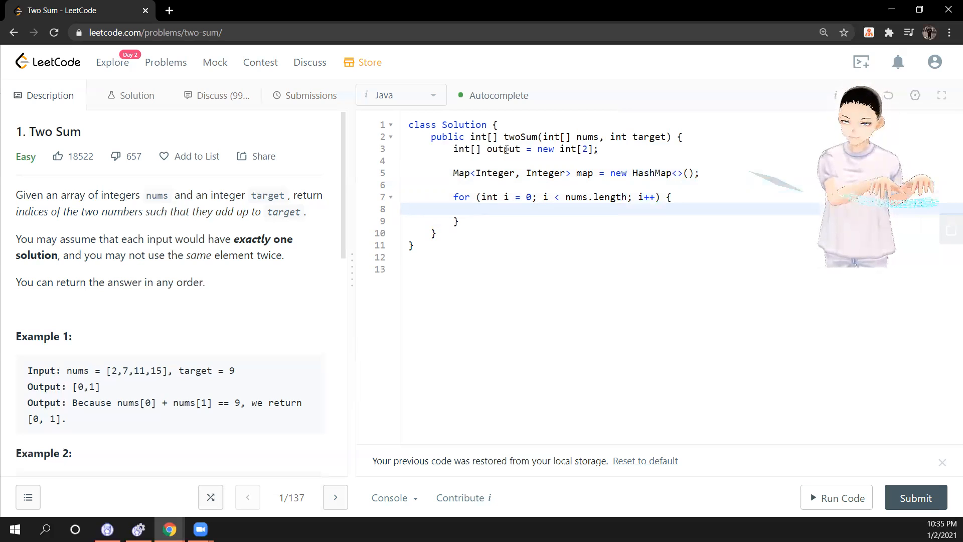
Write the condition if (map.containsKey(nums[x])) { and open its body.
text(if)
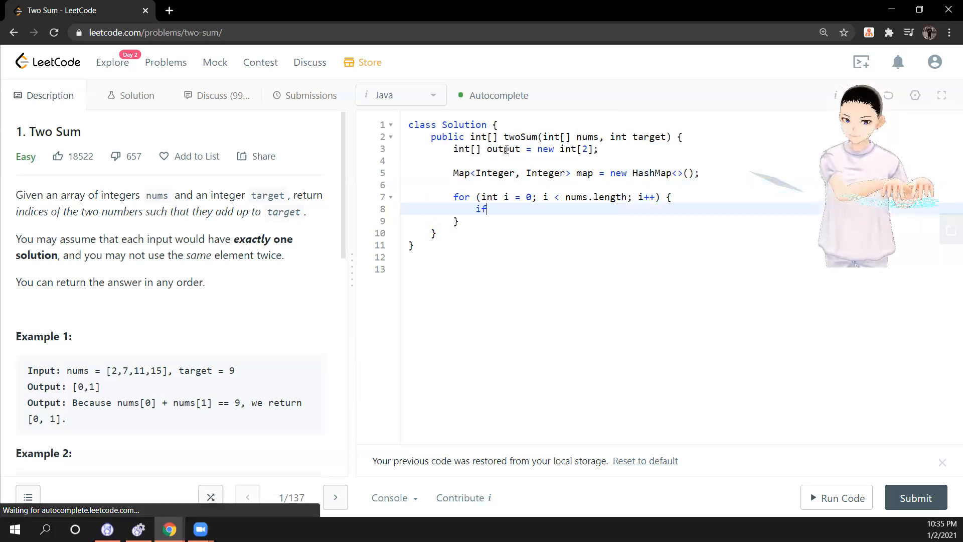
text((map))
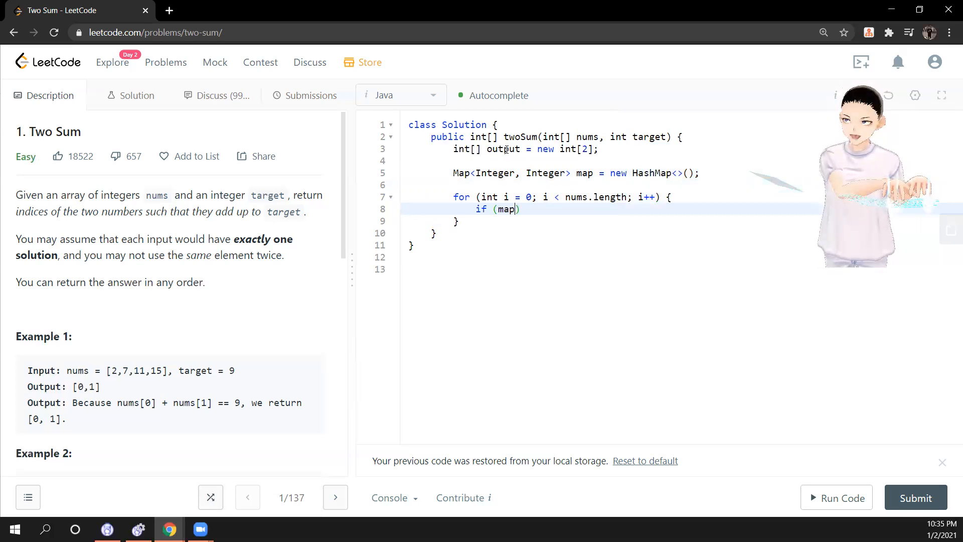
text(.cont)
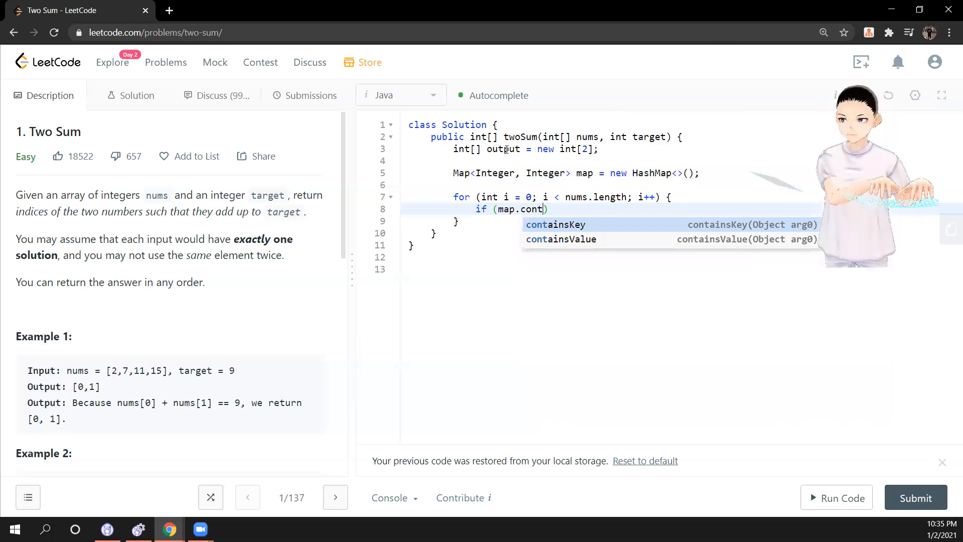
text(ains)
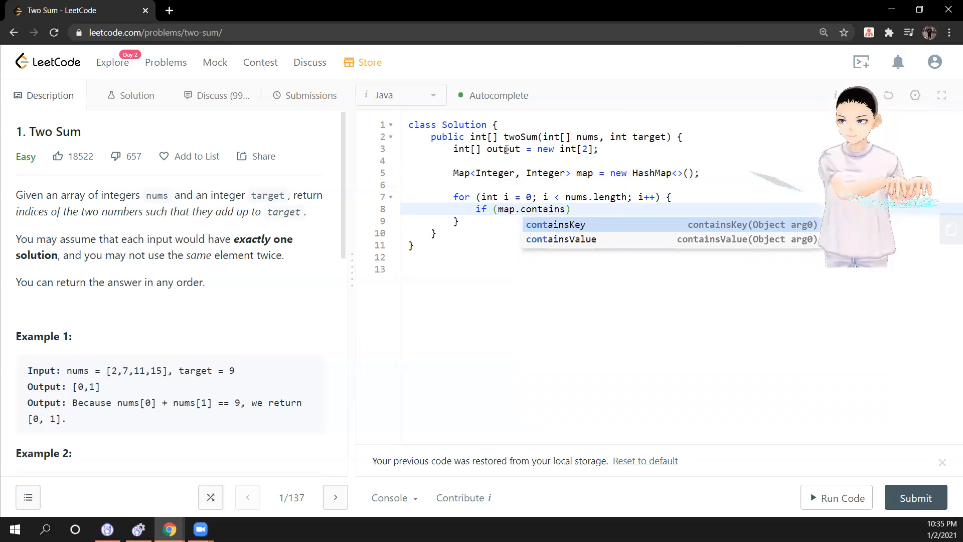
click(555, 225)
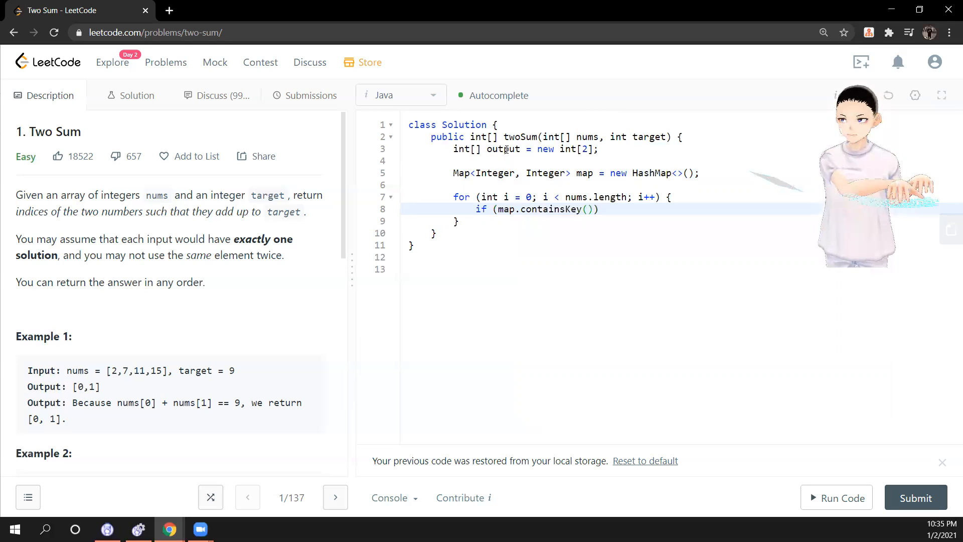
text(nums[])
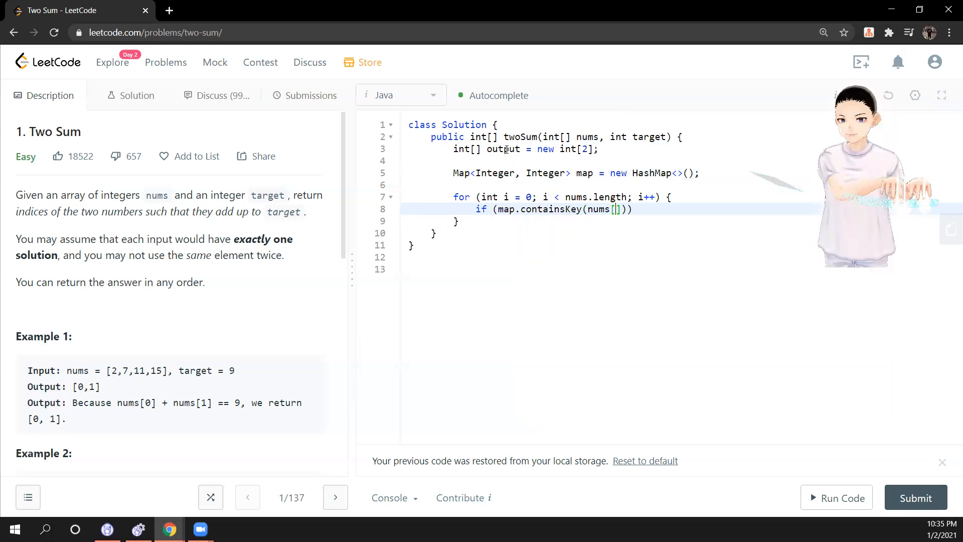
text(x)
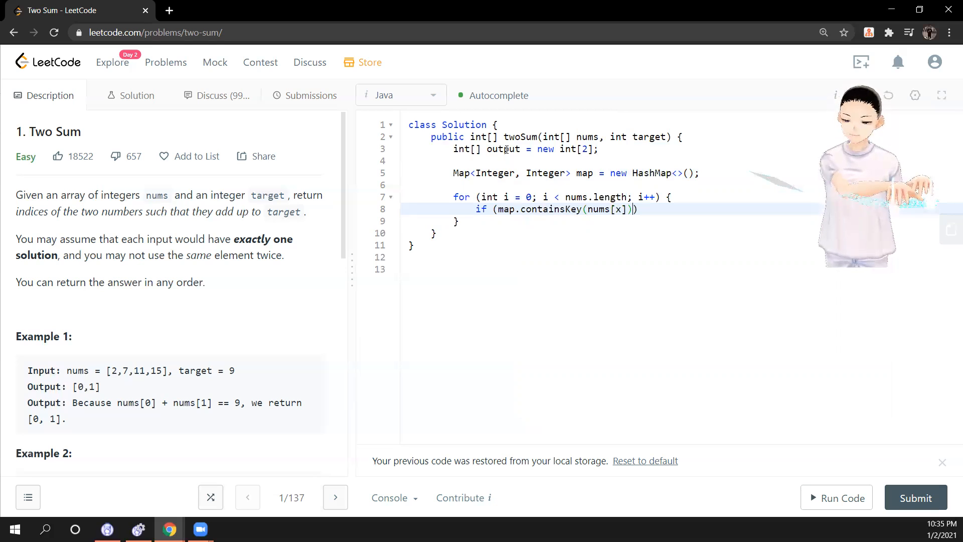
text({)
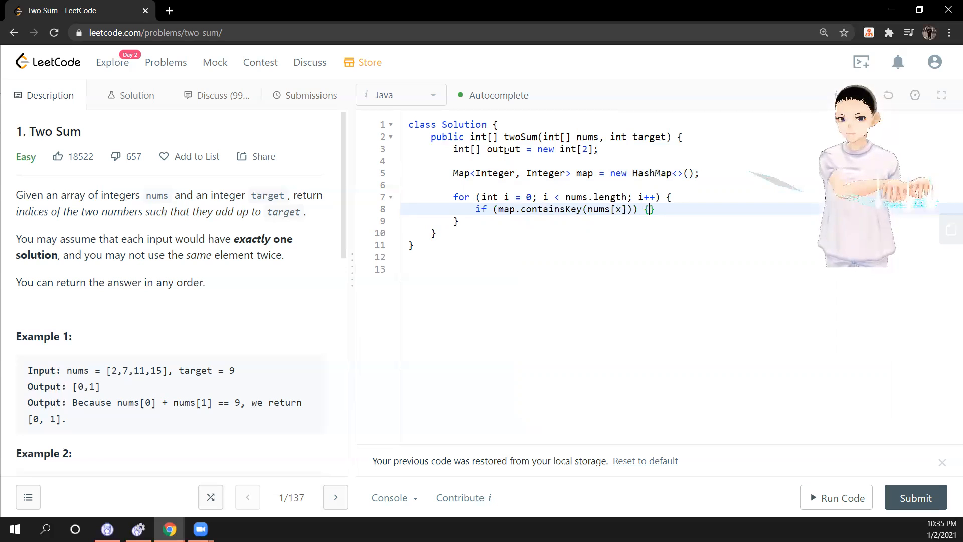
key(Enter)
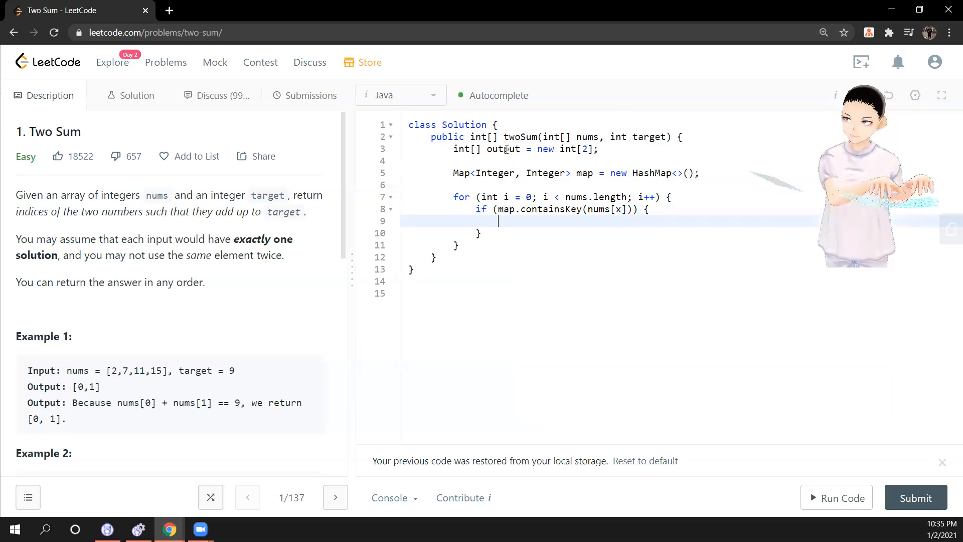
Assign output[0] = map.get(nums[x]); and begin the output[1] assignment.
text(output)
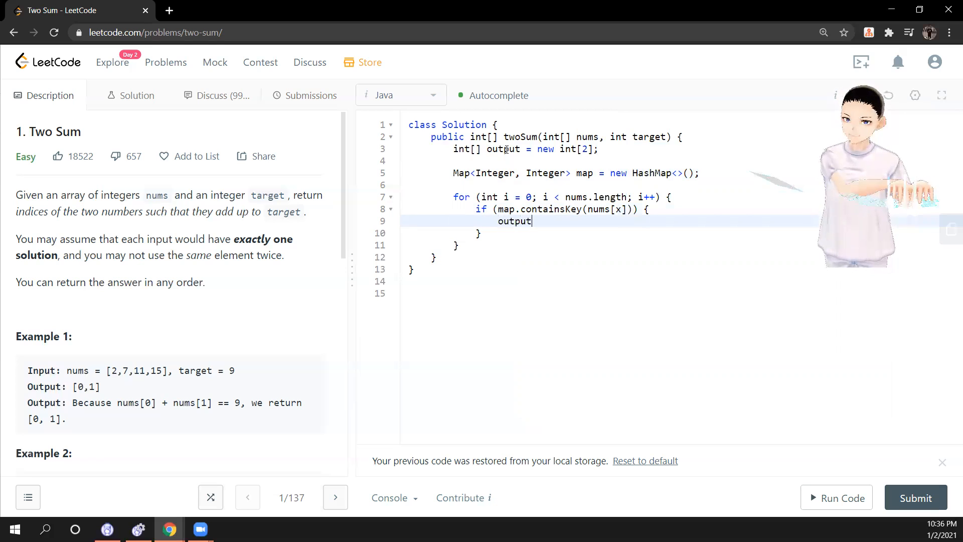
text([0])
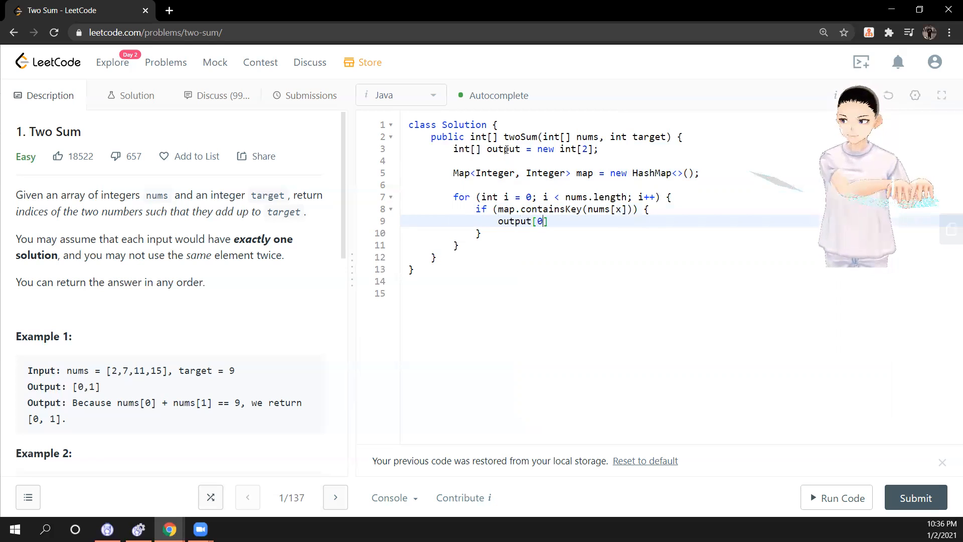
text(=)
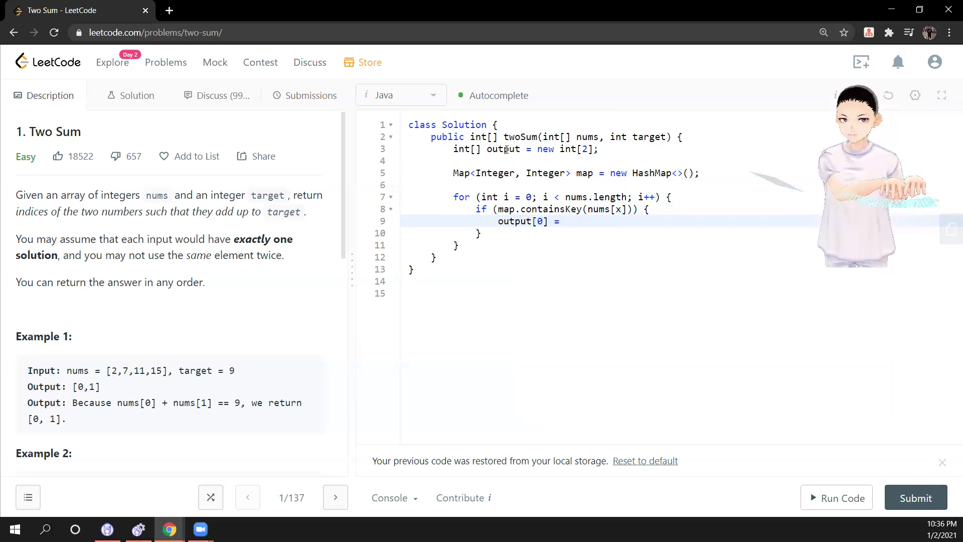
text(map.get)
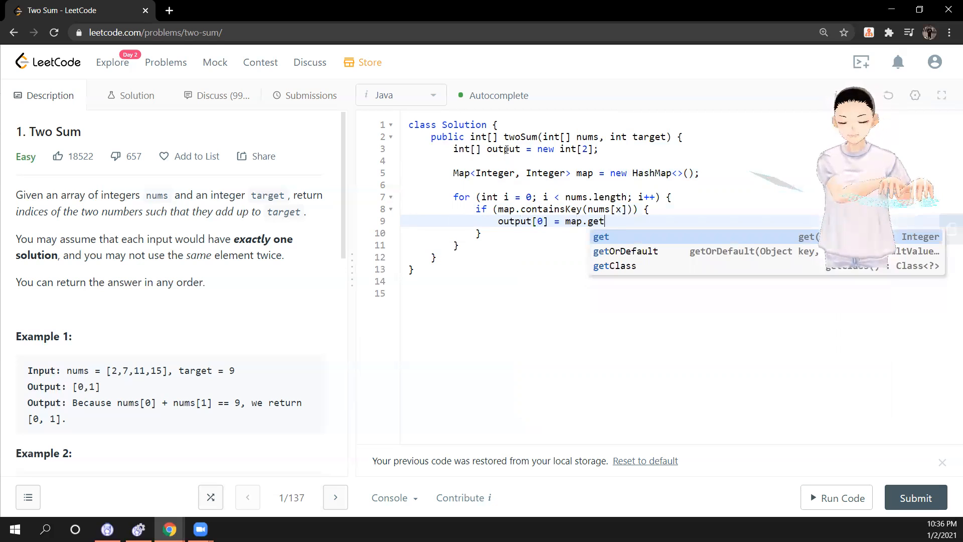
text((nums[z]))
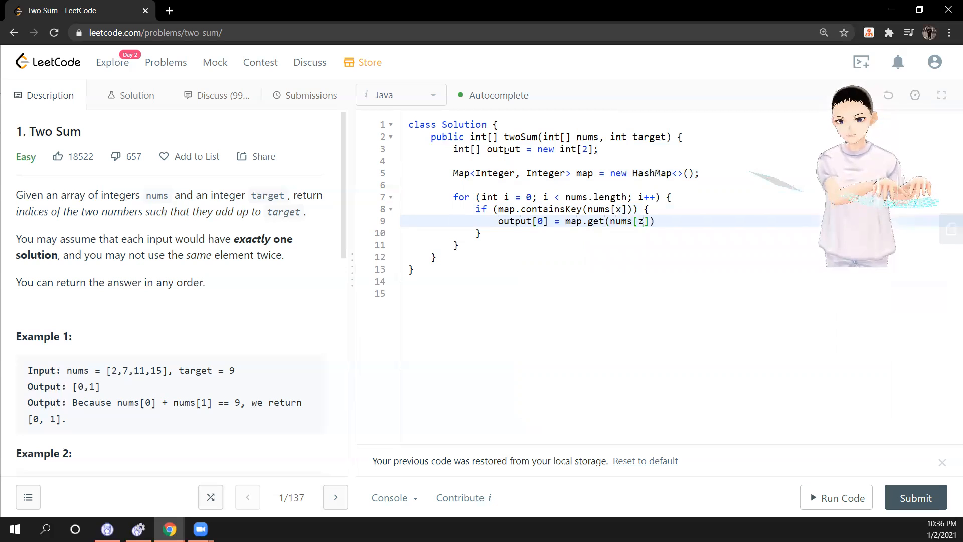
text(x))
text(outpu)
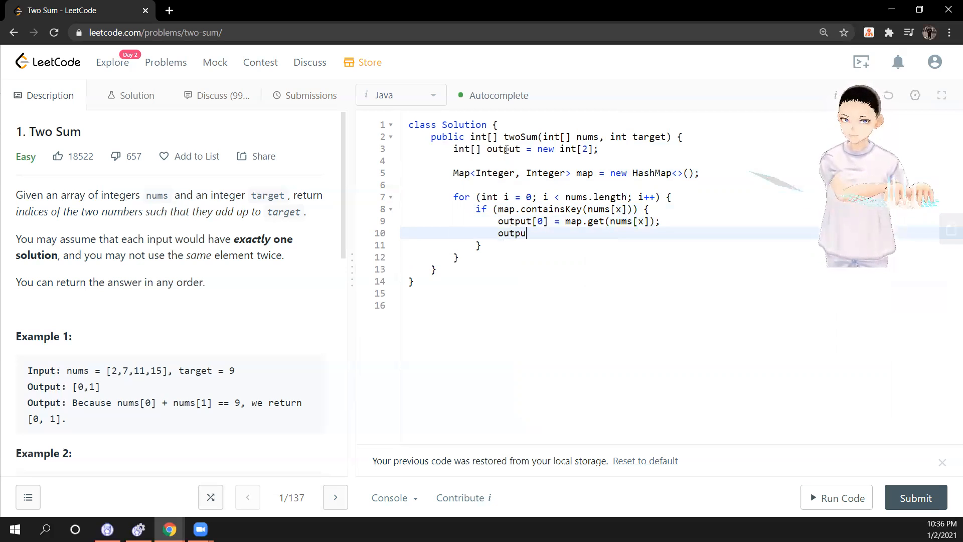
text(t[1])
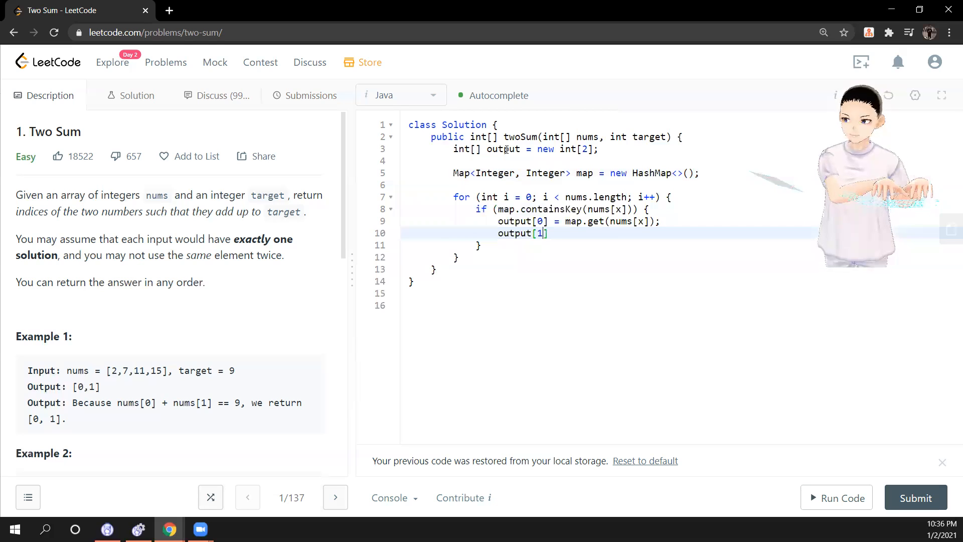
text(-)
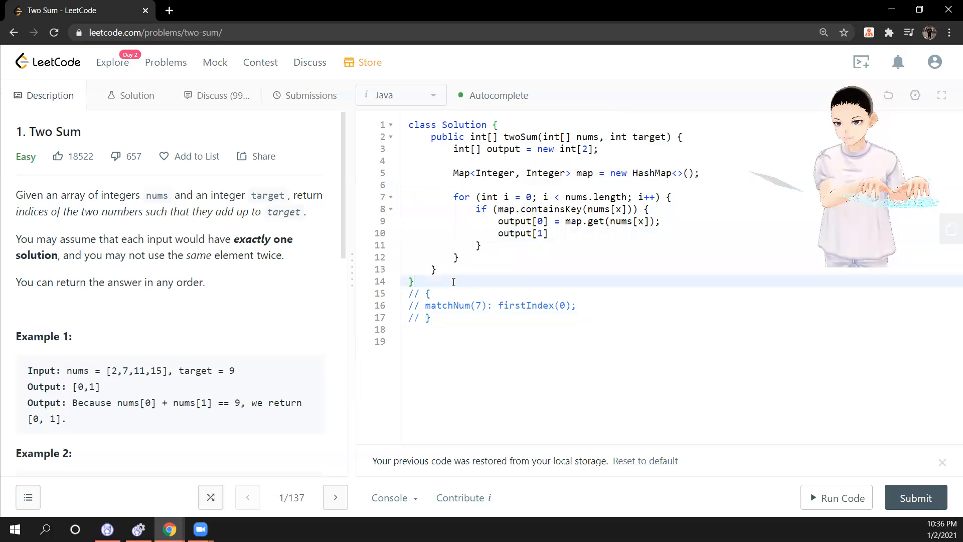
Replace the x references with i and complete output[1] = i;.
key(Enter)
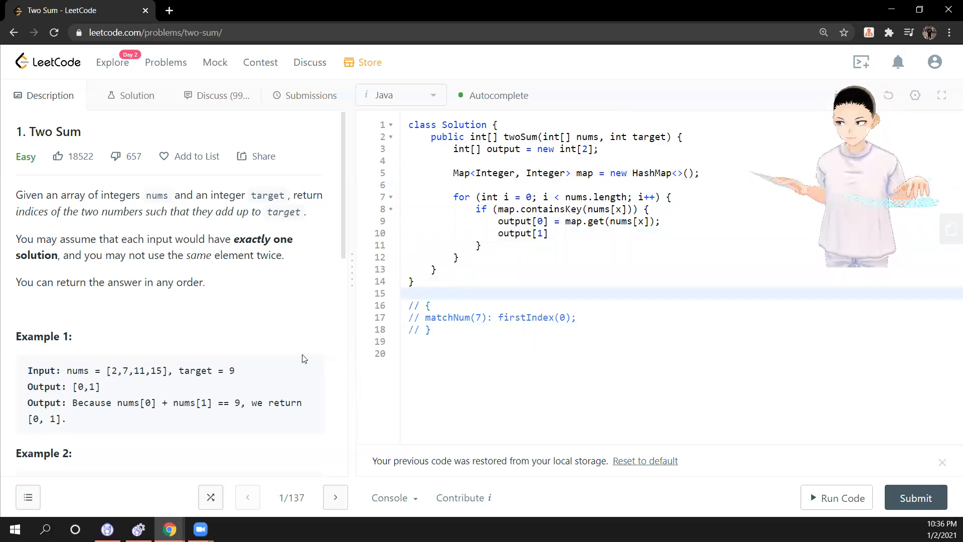
double_click(125, 371)
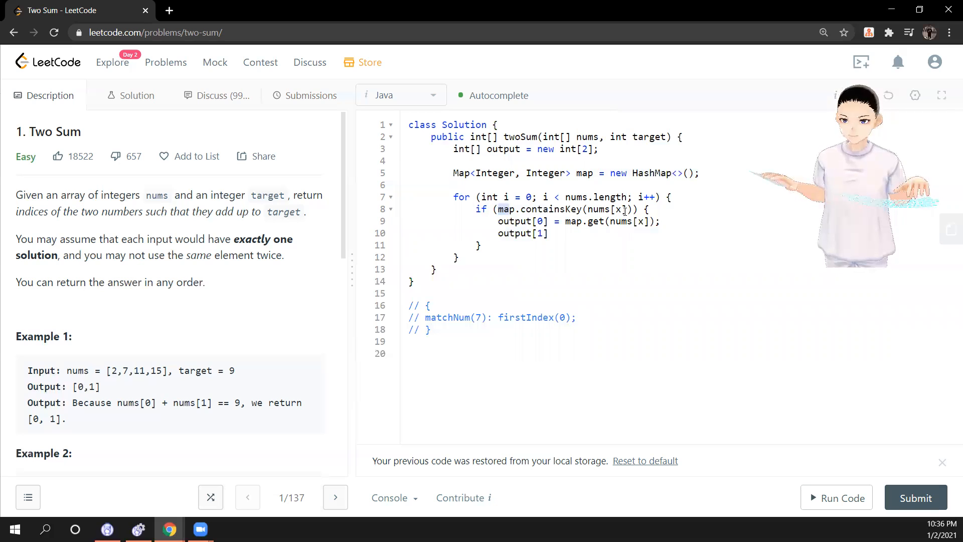
text(i)
click(617, 233)
text( =)
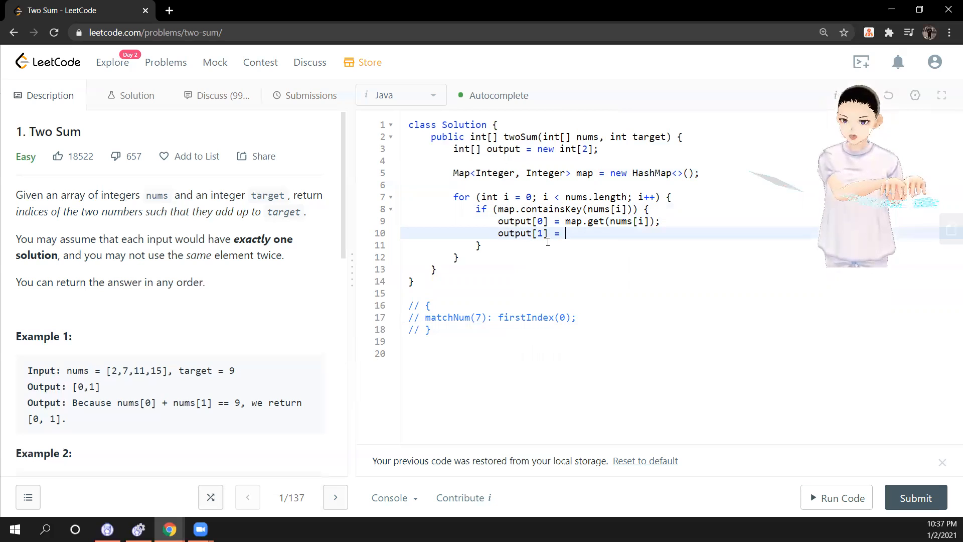
text(i;)
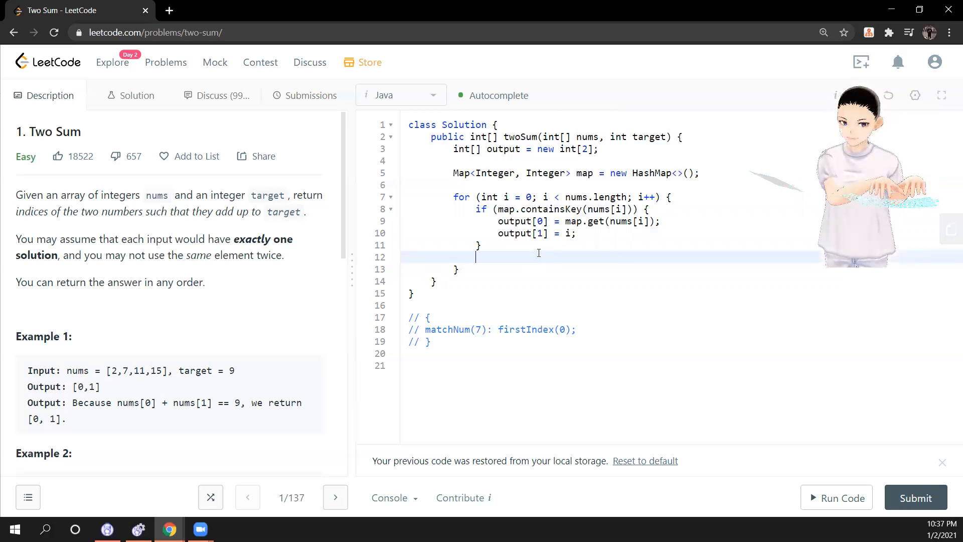
After the if block add map.put(target - nums[i], i); to store the complement.
text(map.)
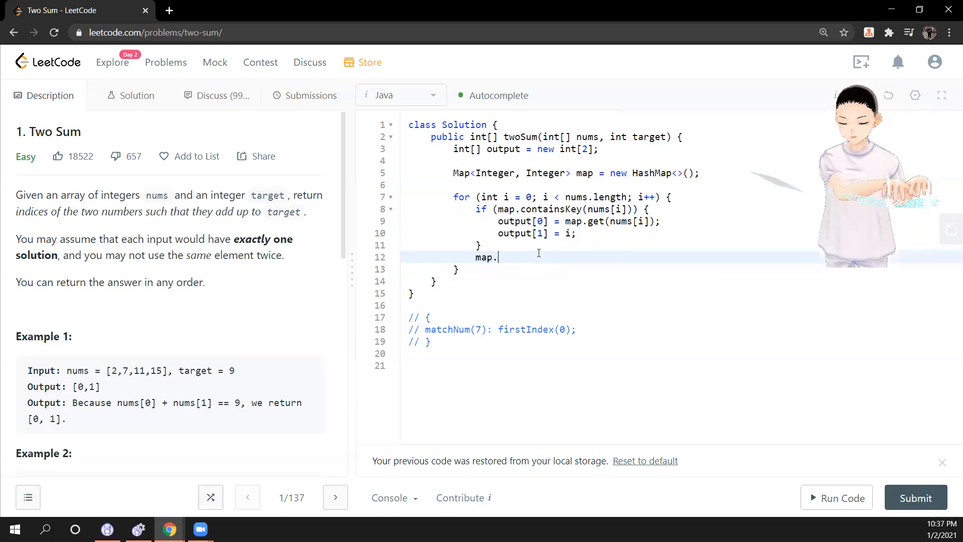
text(put)
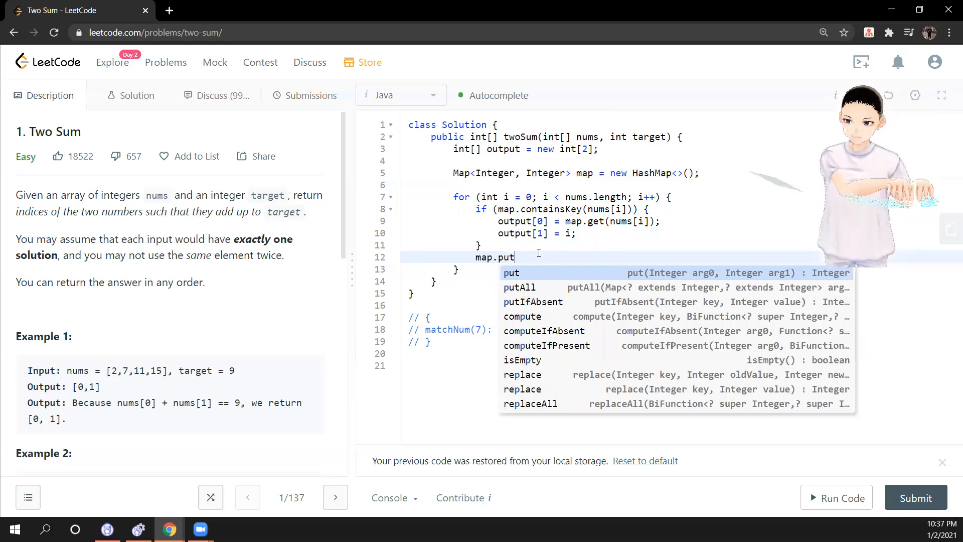
key(Enter)
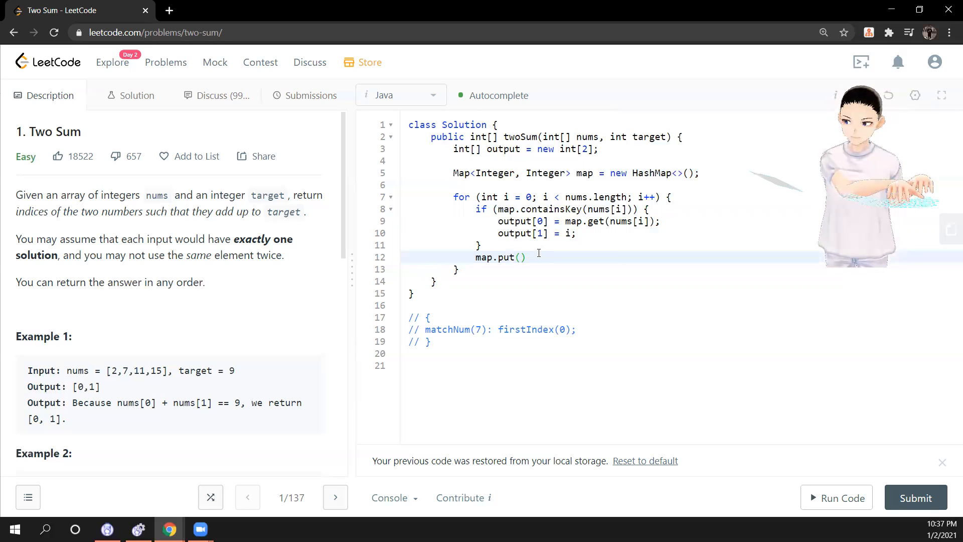
text(target)
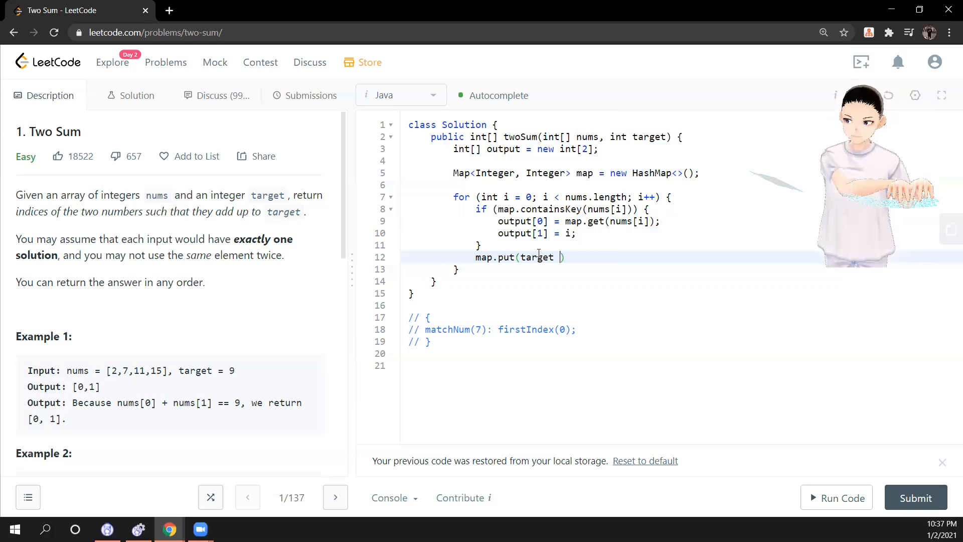
text(- num[])
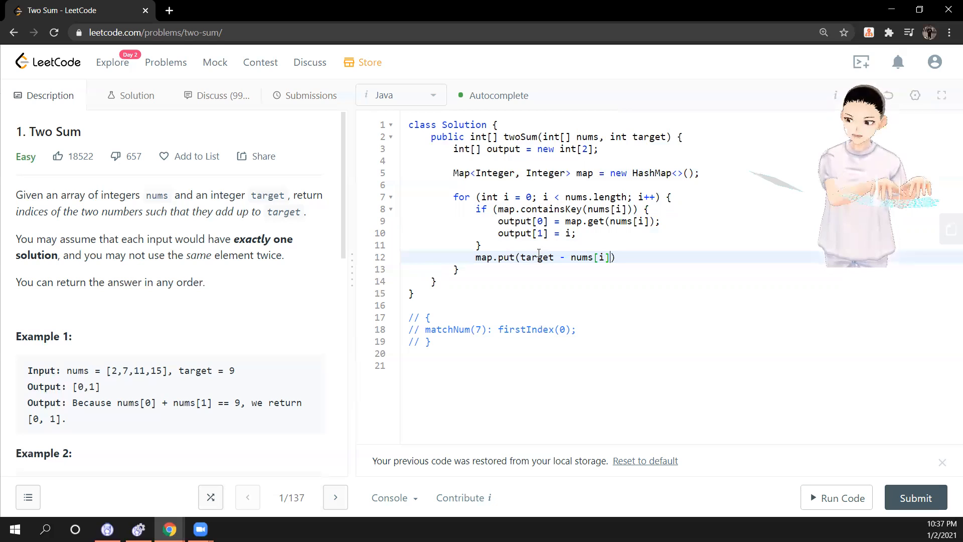
text(,)
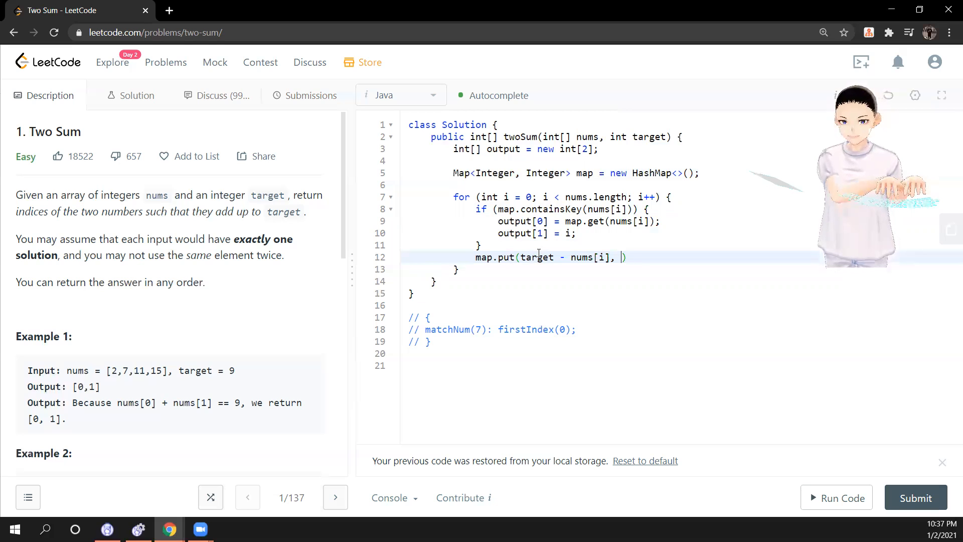
text(i);)
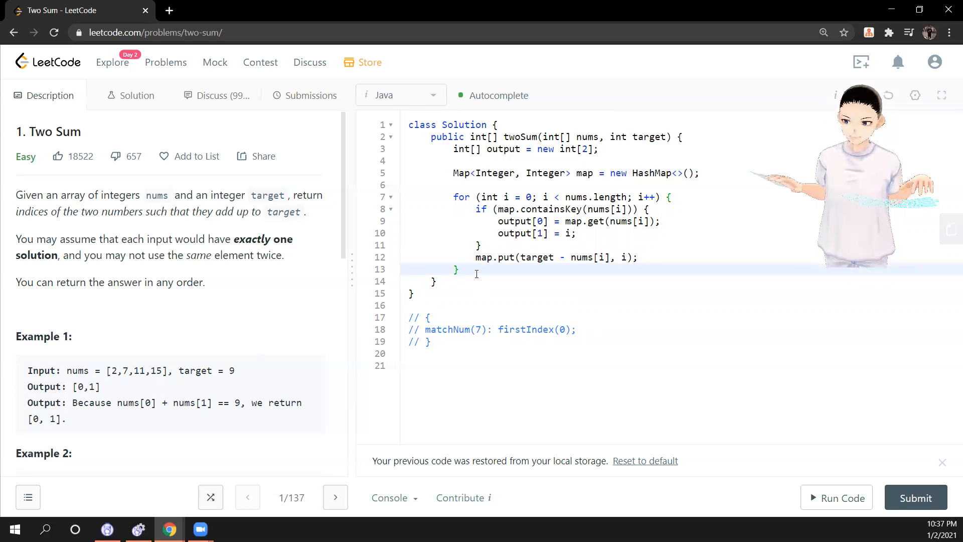
key(Enter)
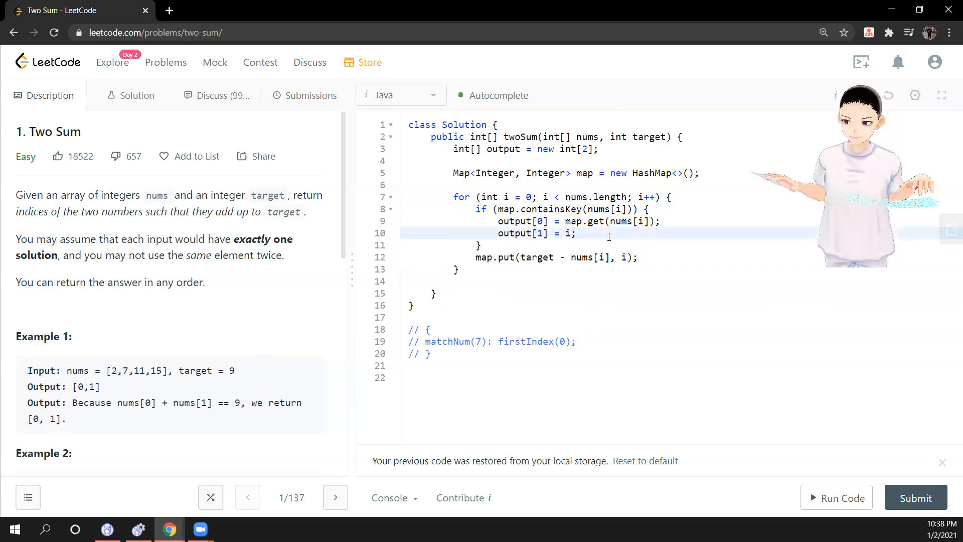
Add return output; inside the if block and after the loop, then run the sample test.
text(return output;)
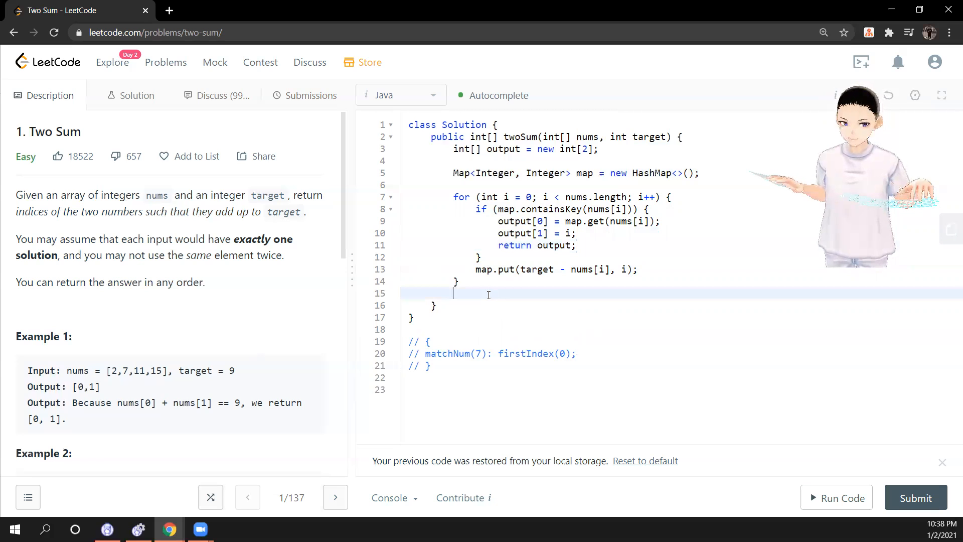
text(r)
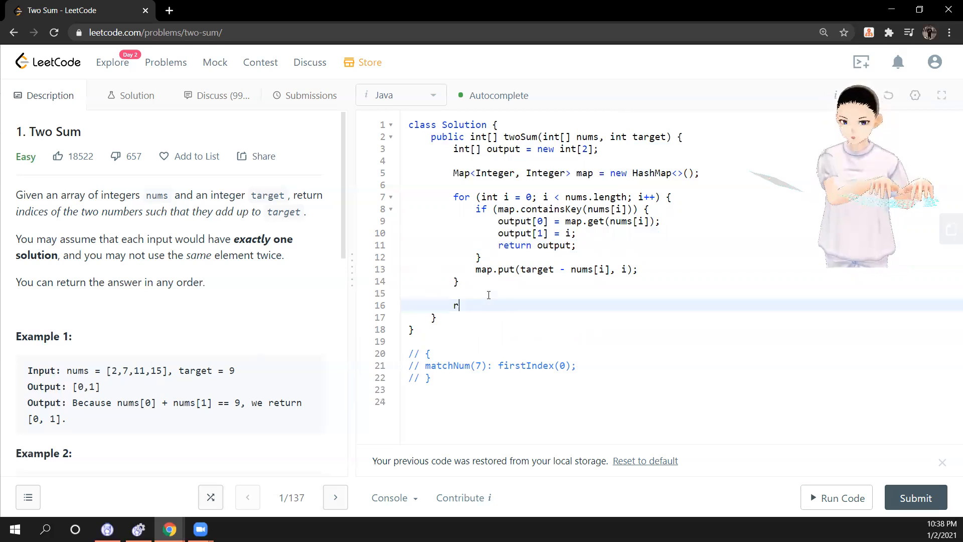
text(eturn output)
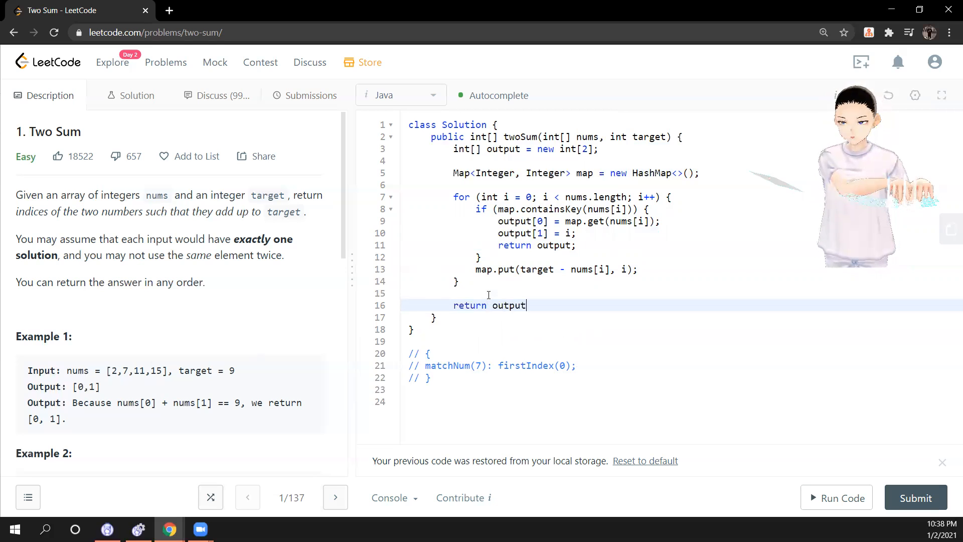
text(;)
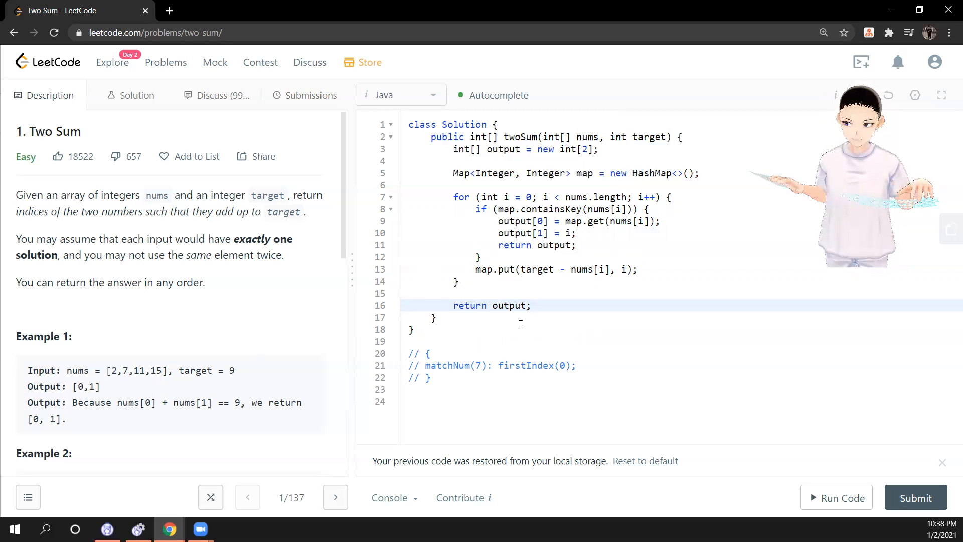
click(837, 496)
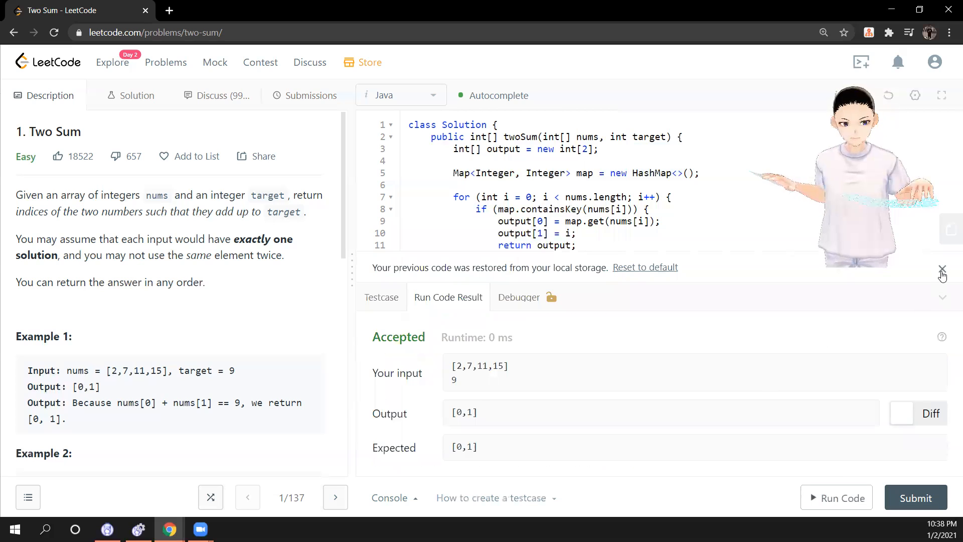
Dismiss the restored-code notice and submit the Two Sum solution.
click(941, 269)
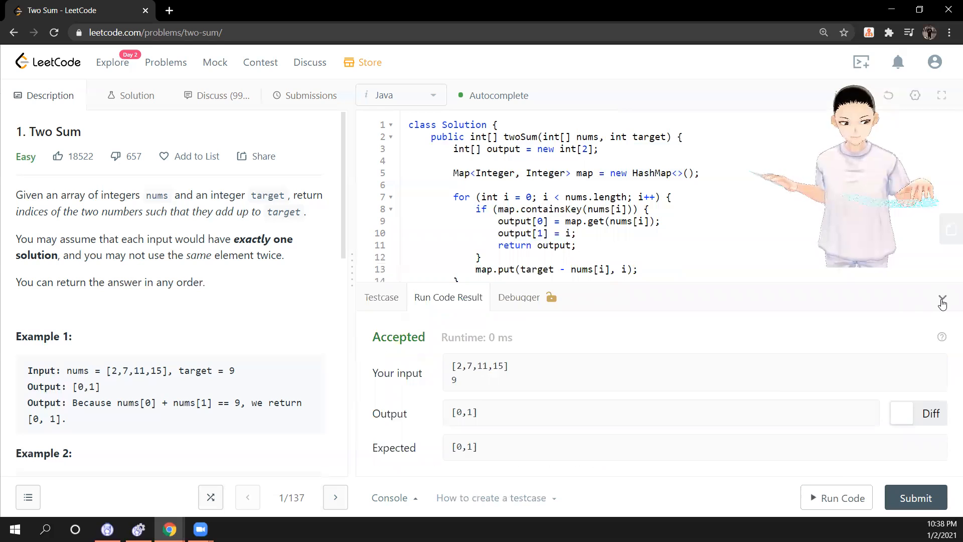
click(915, 497)
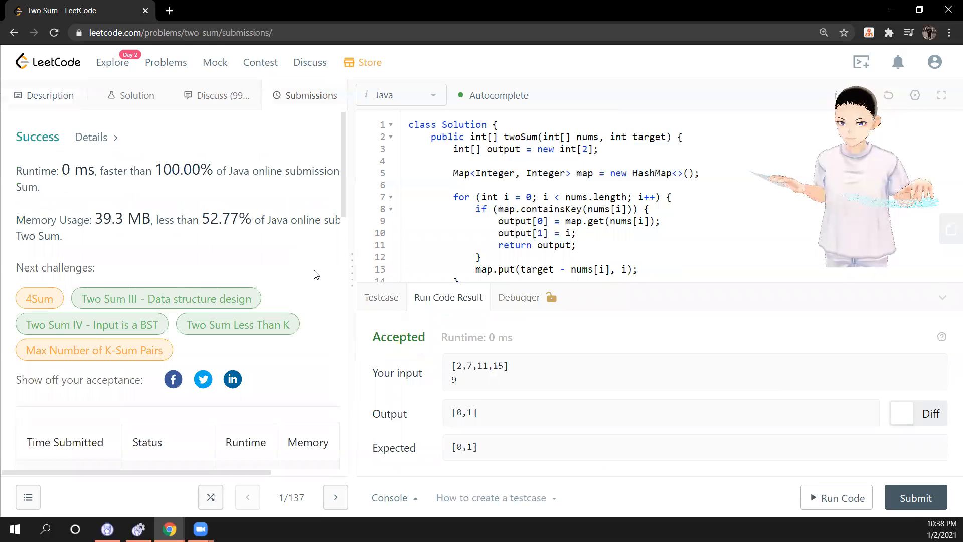
Scroll through the Success result: 0 ms runtime, 39.3 MB memory, and the final code.
scroll(down, 3)
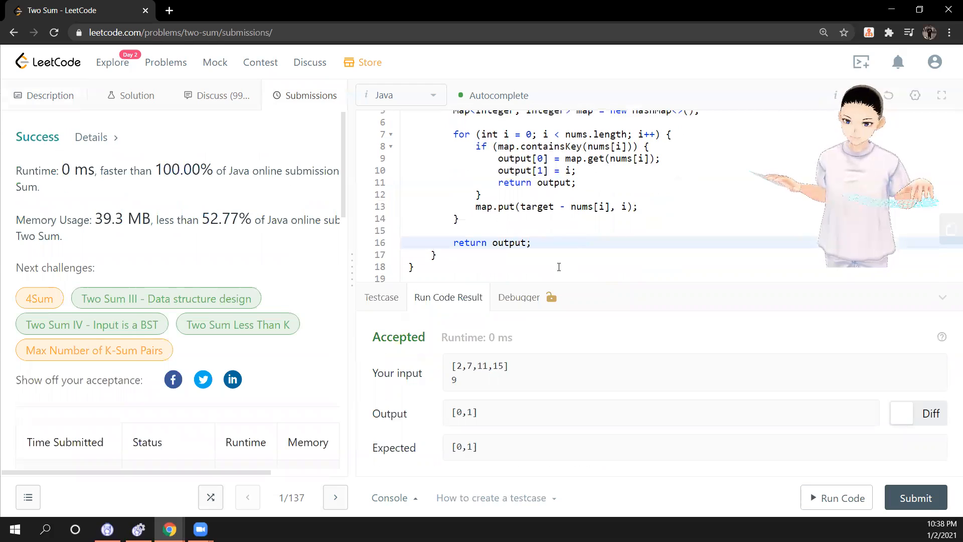
mouse_move(564, 241)
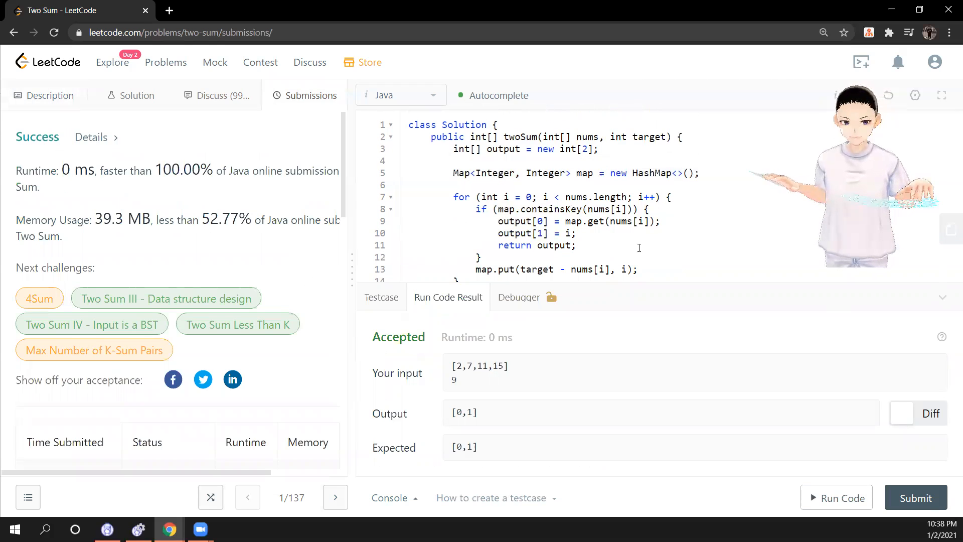
scroll(down, 3)
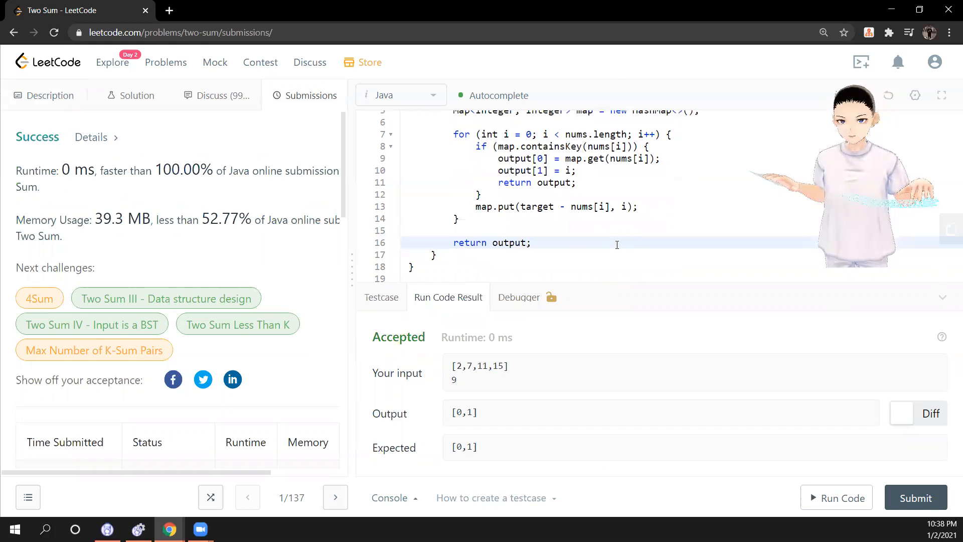